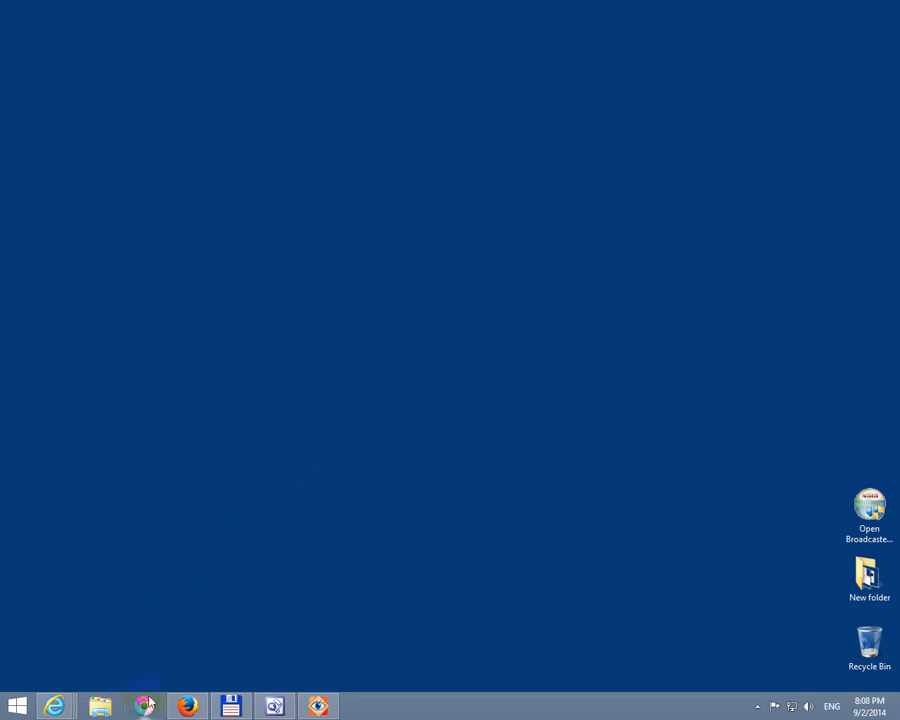
- Launch Chrome and search Google for "download directx"
click(144, 706)
text(d)
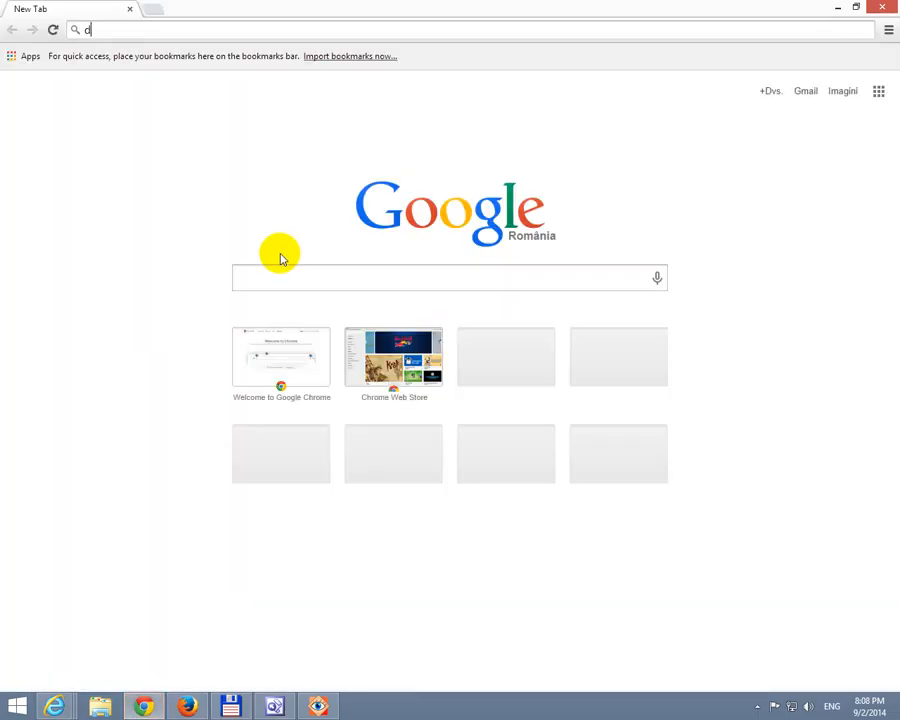
text(ownload)
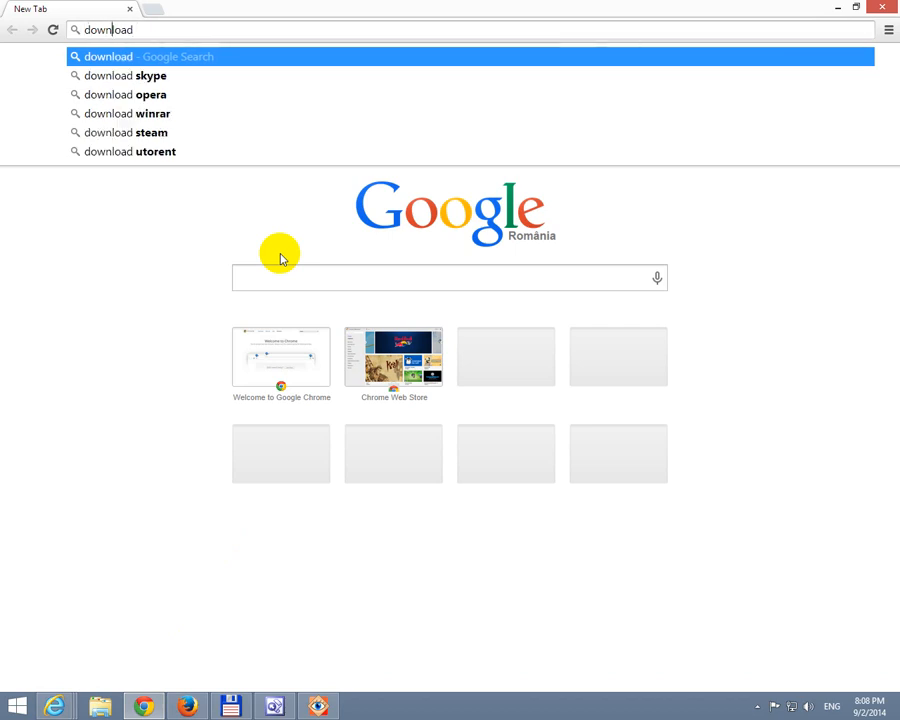
text(directx)
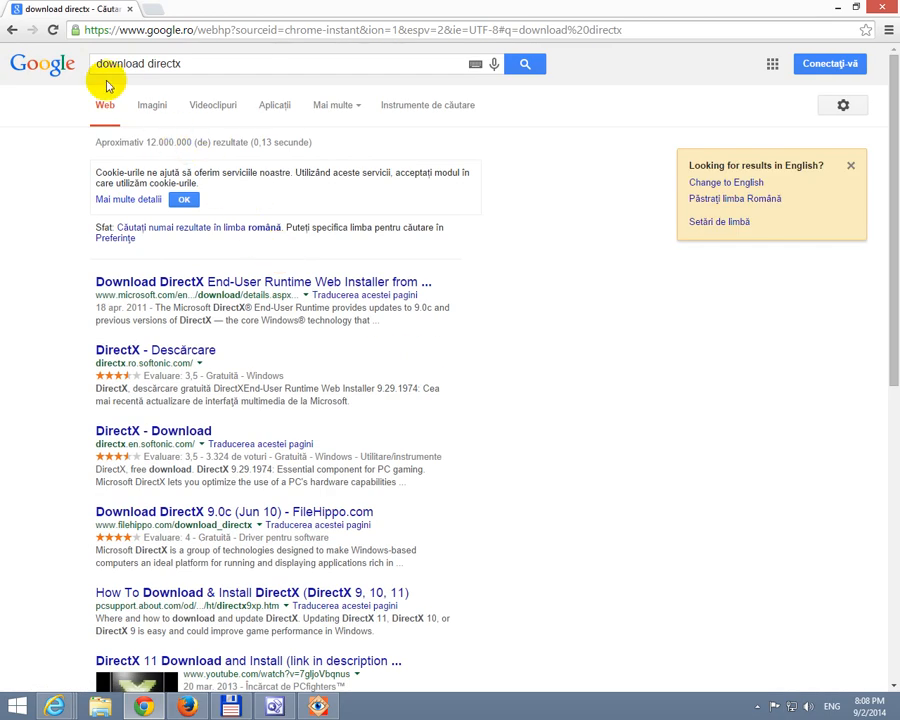
mouse_move(108, 280)
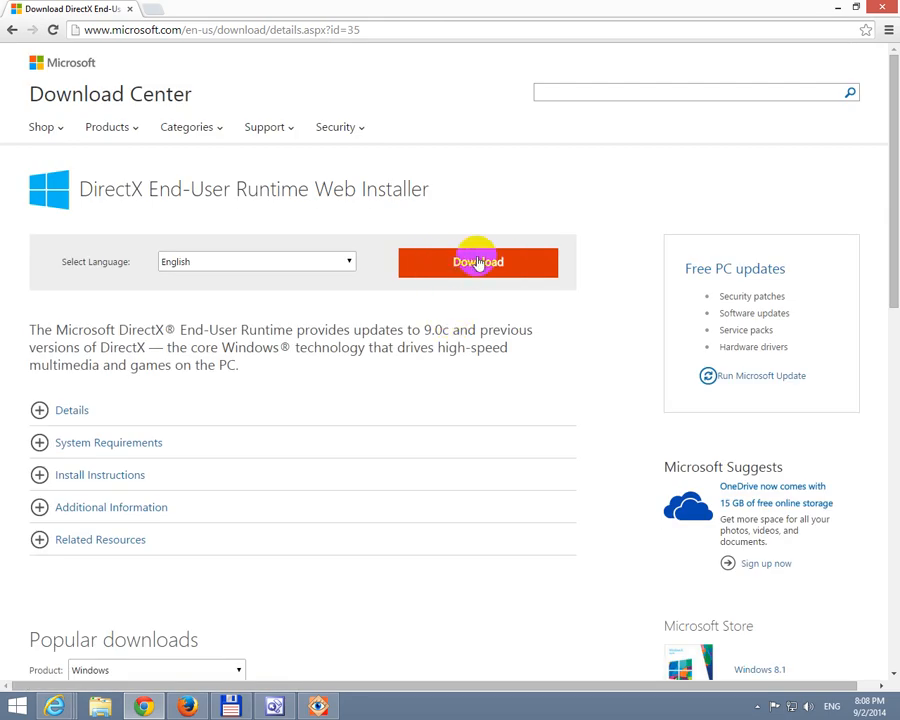
mouse_move(78, 434)
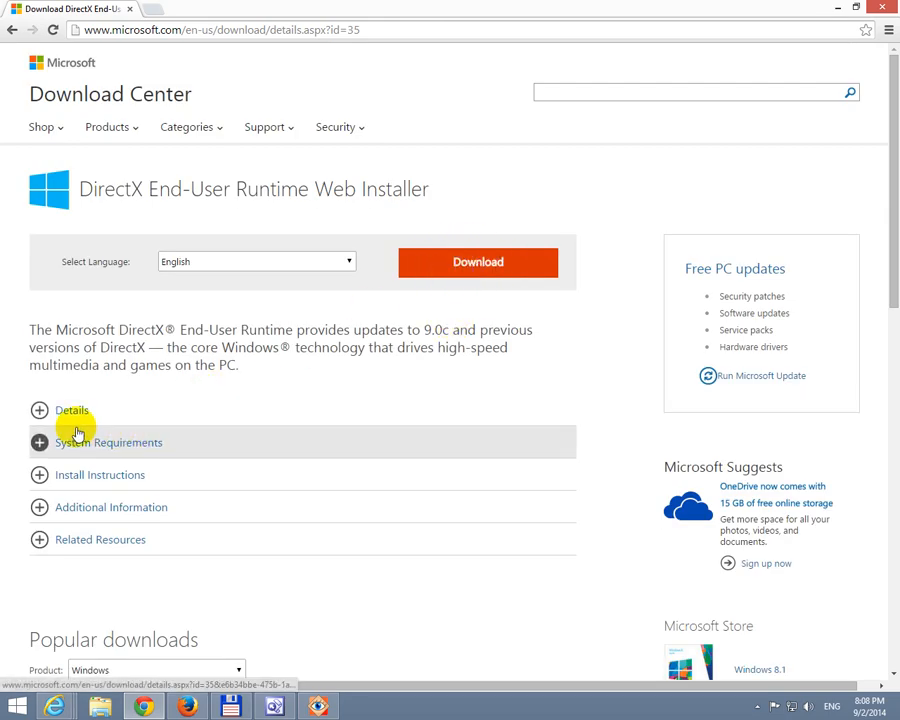
- Expand Details and Related Resources, then send the Latest DirectX Redist link to a new tab
click(72, 410)
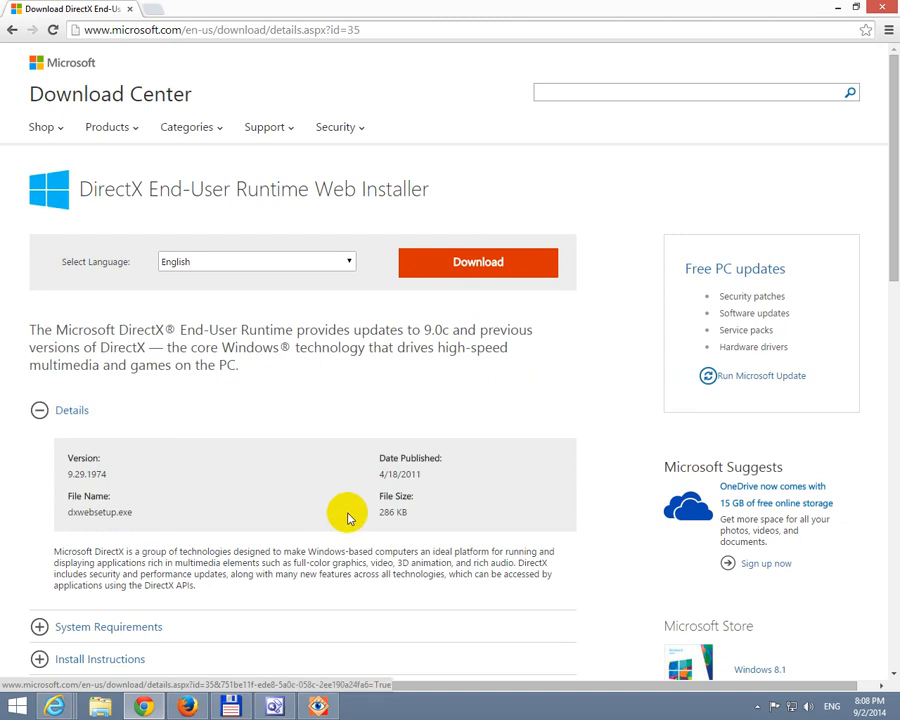
mouse_move(388, 516)
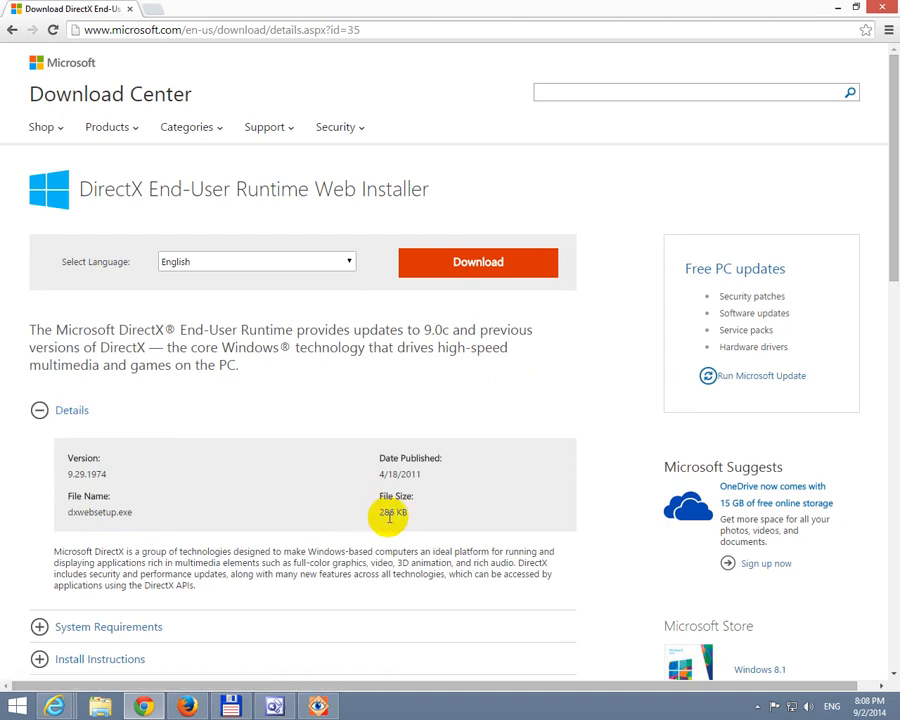
scroll(down, 3)
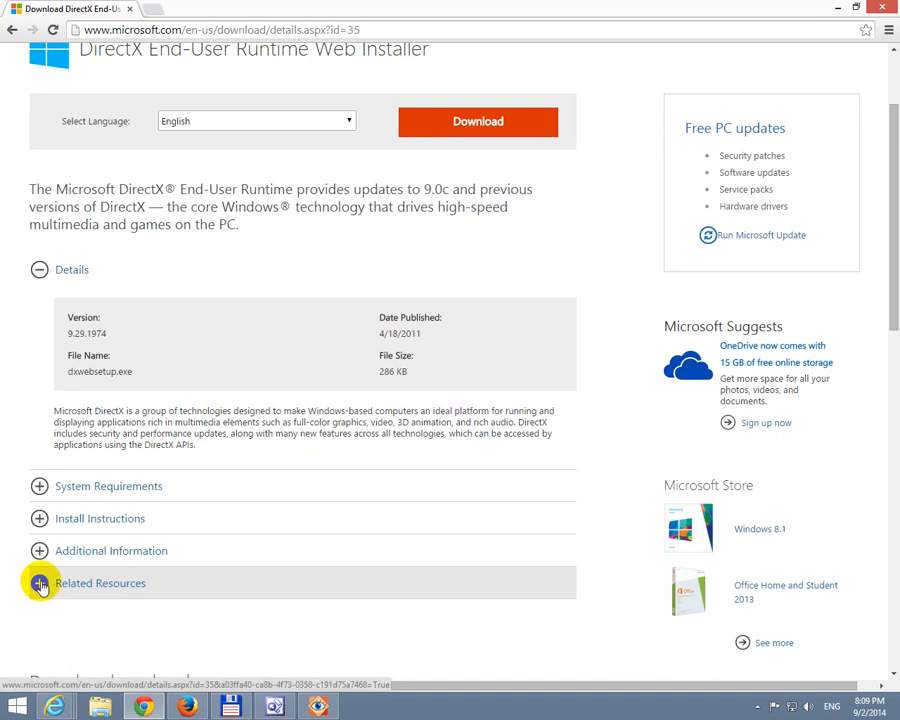
click(40, 584)
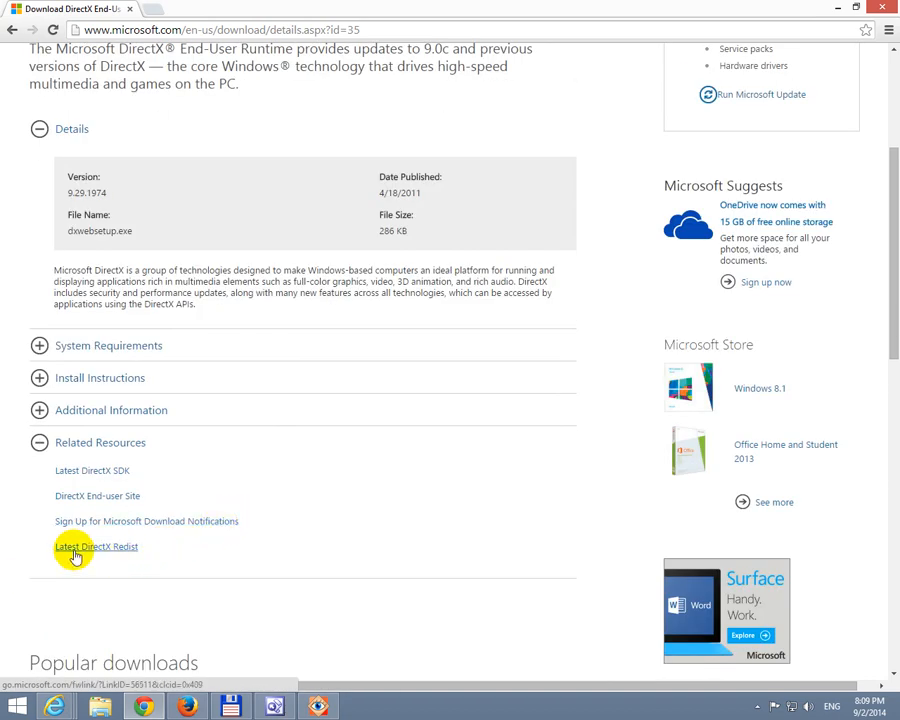
mouse_move(116, 552)
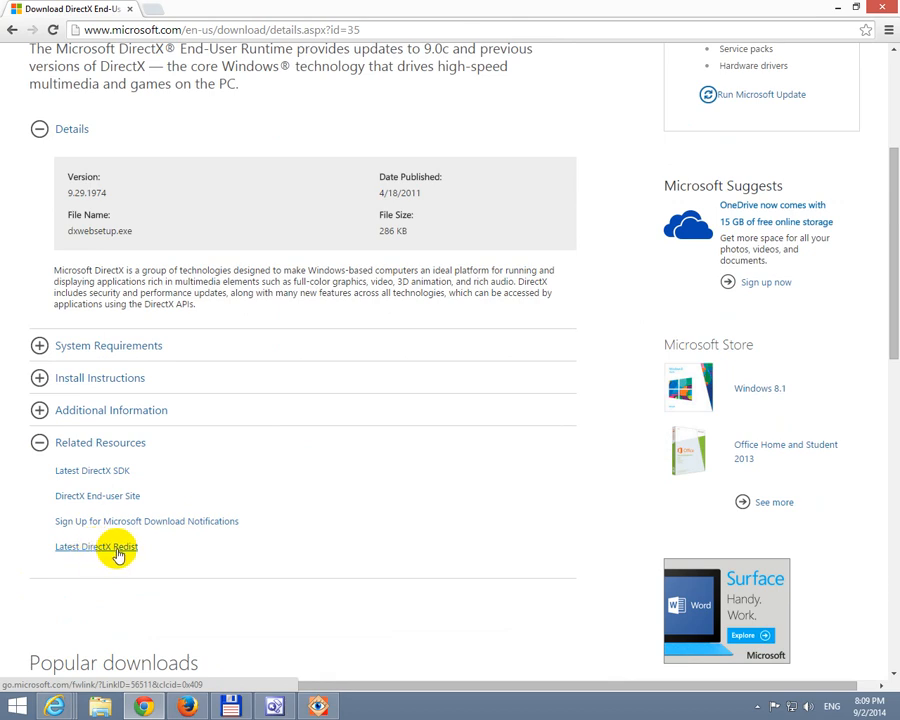
mouse_move(112, 552)
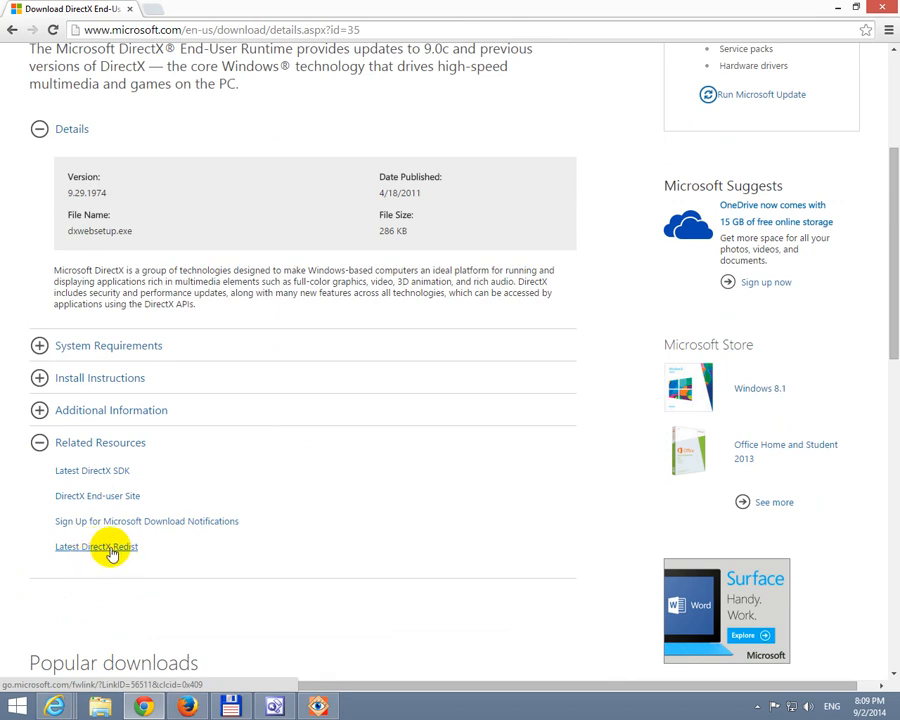
click(96, 546)
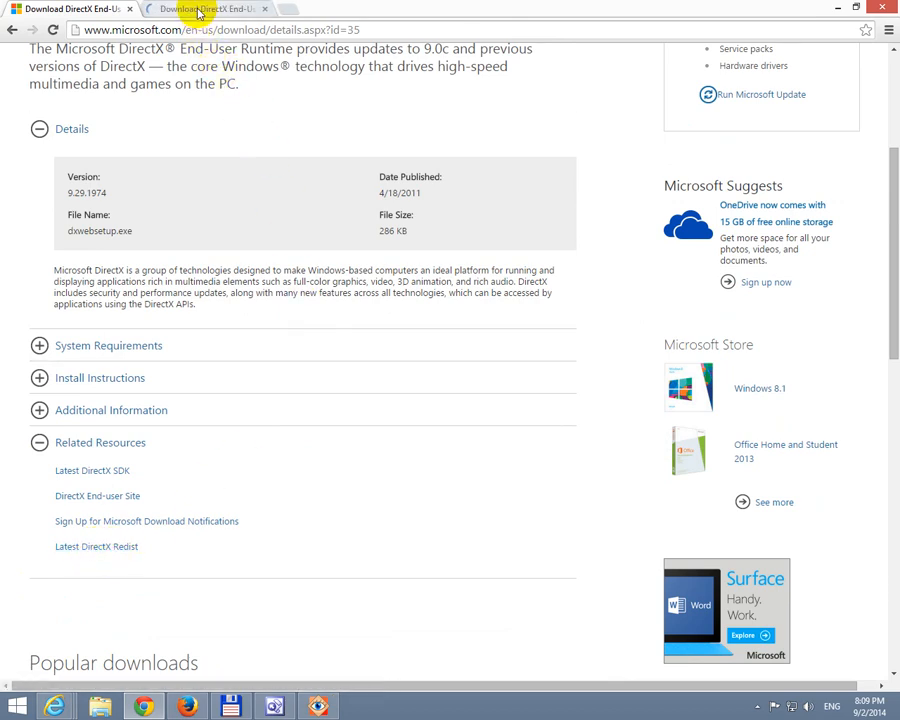
- Download the June 2010 runtimes from the new tab, declining the extra recommended downloads
click(204, 8)
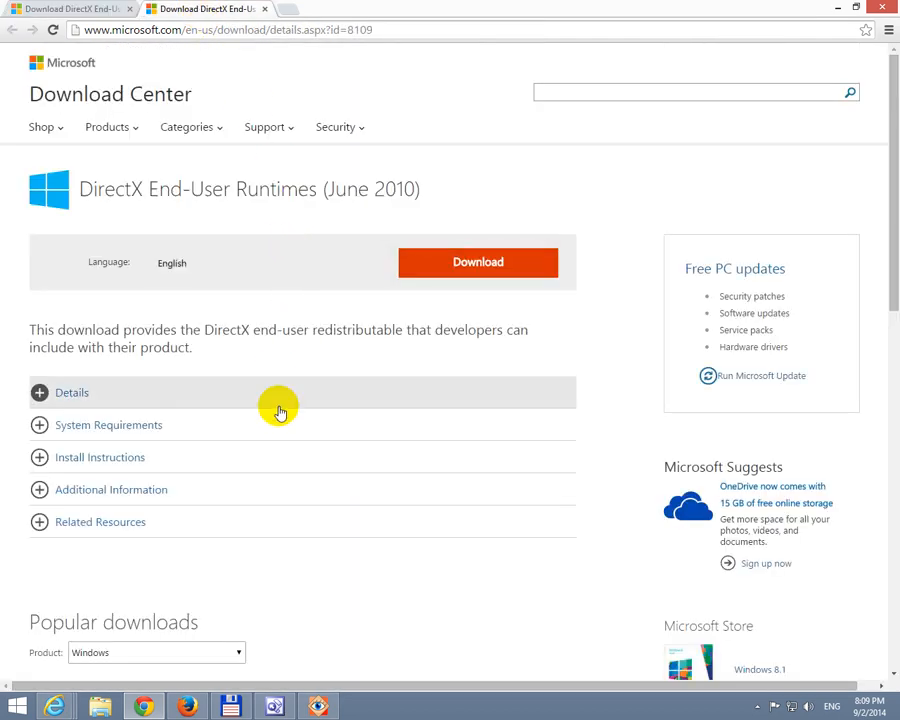
mouse_move(260, 408)
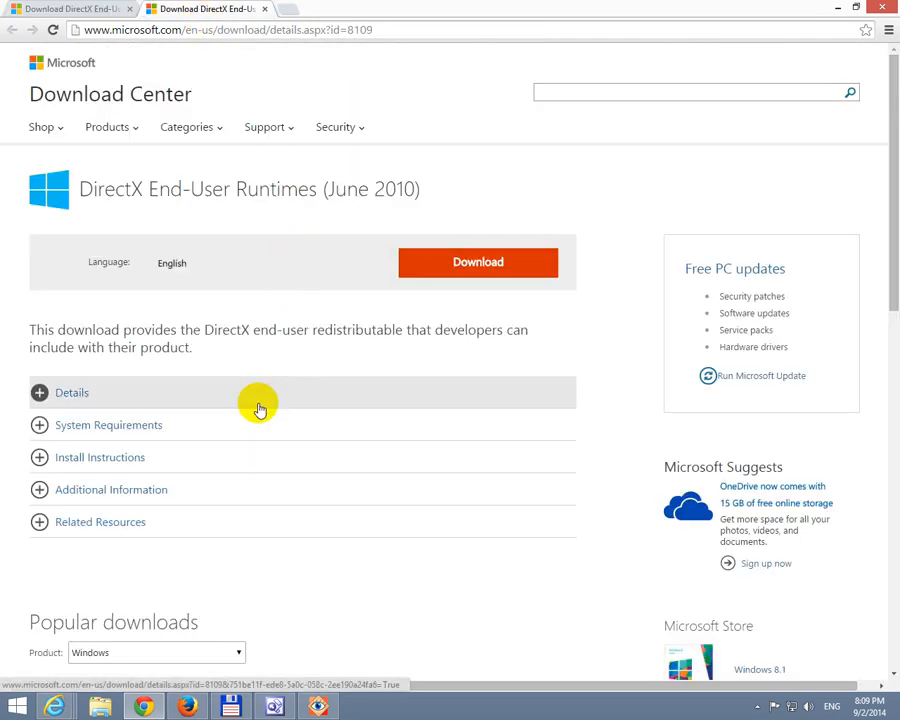
click(72, 392)
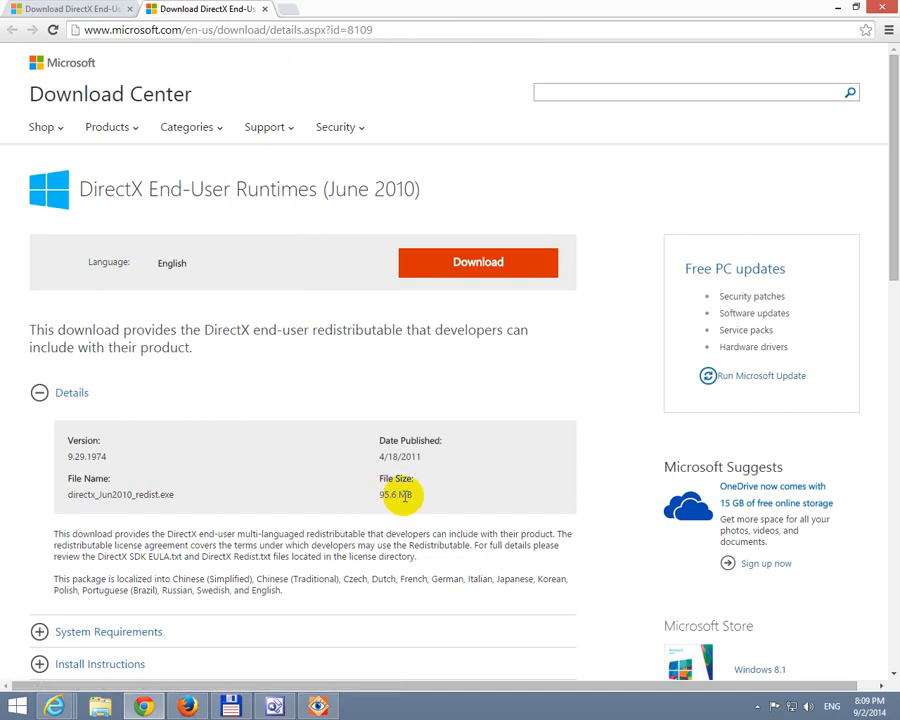
mouse_move(544, 318)
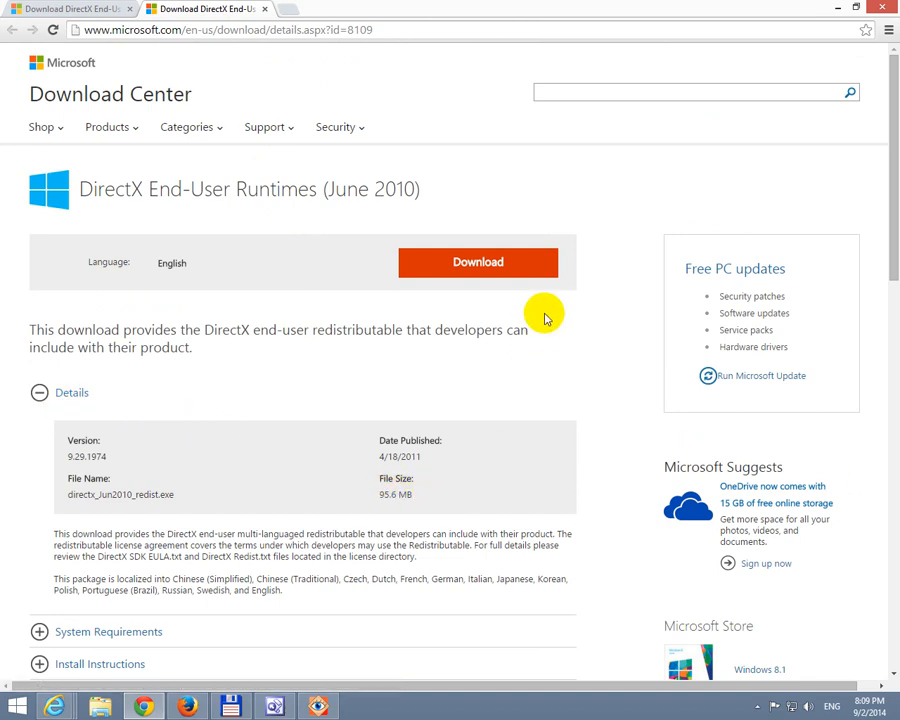
click(478, 262)
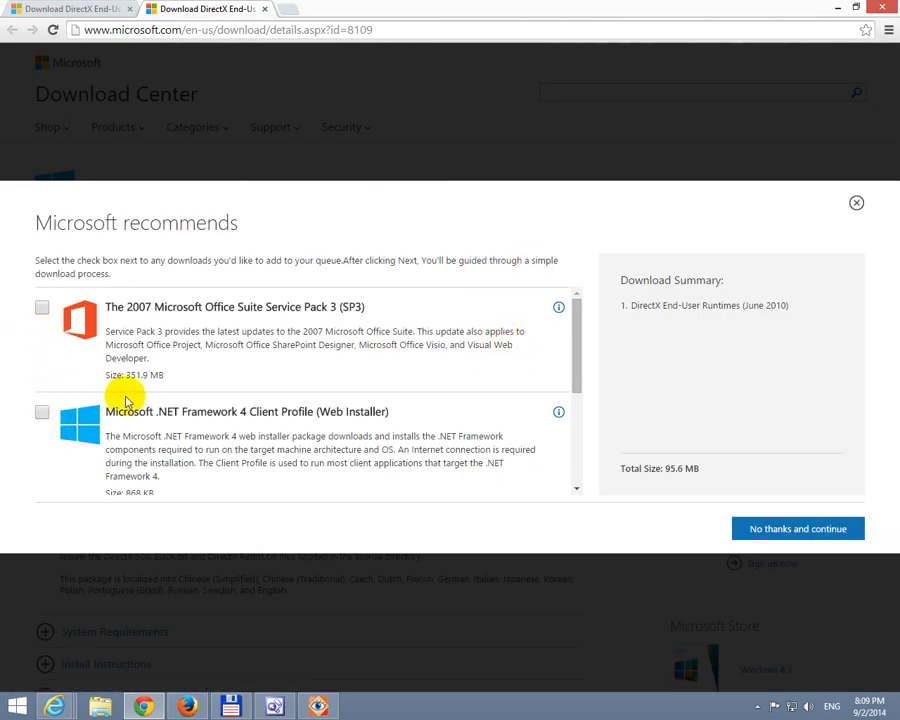
drag(572, 390, 572, 418)
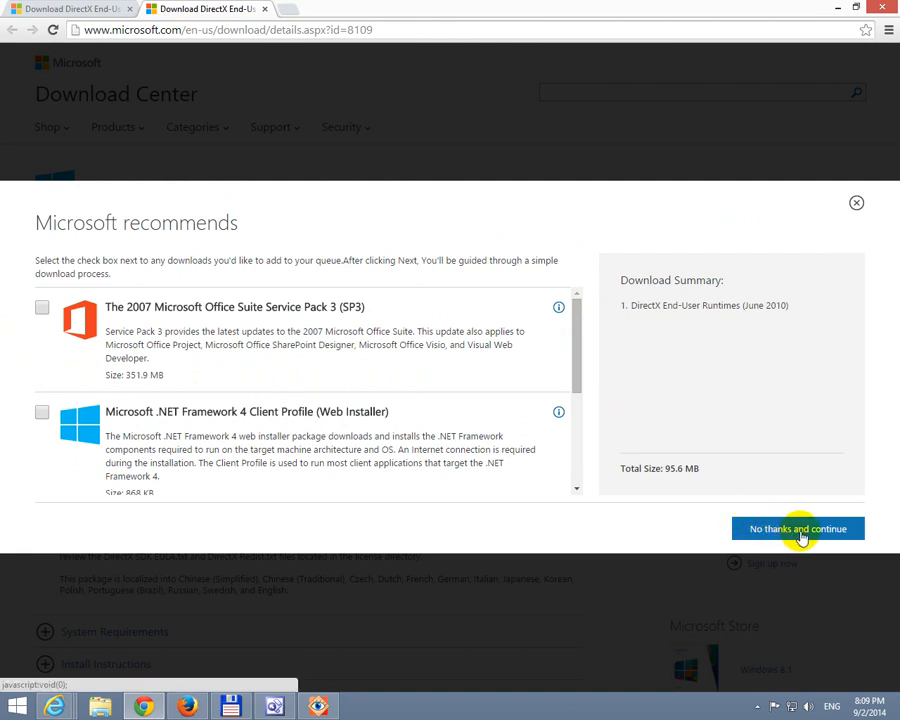
click(796, 528)
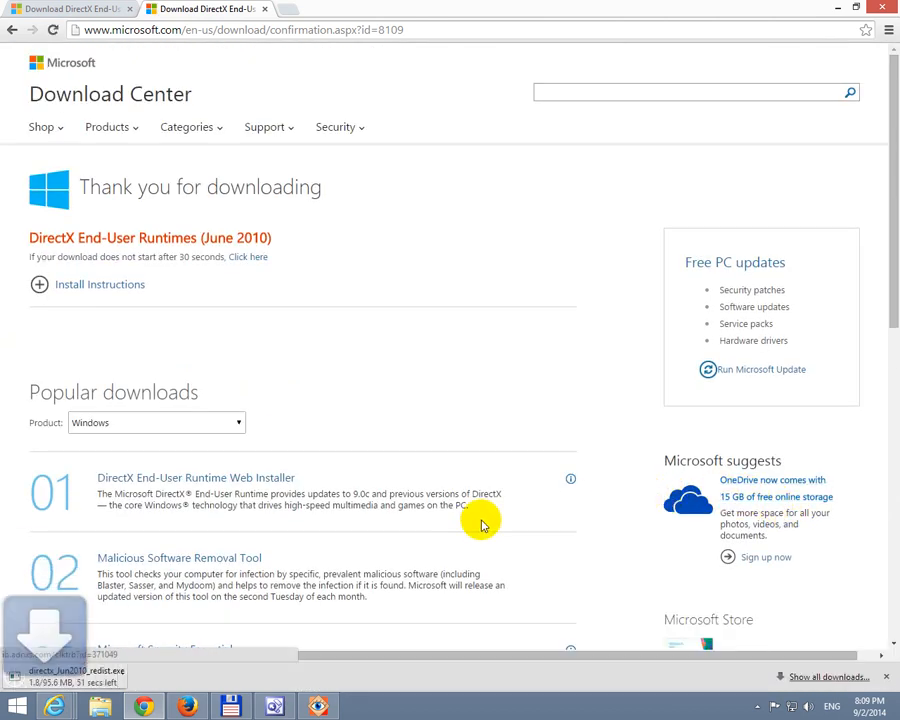
mouse_move(168, 374)
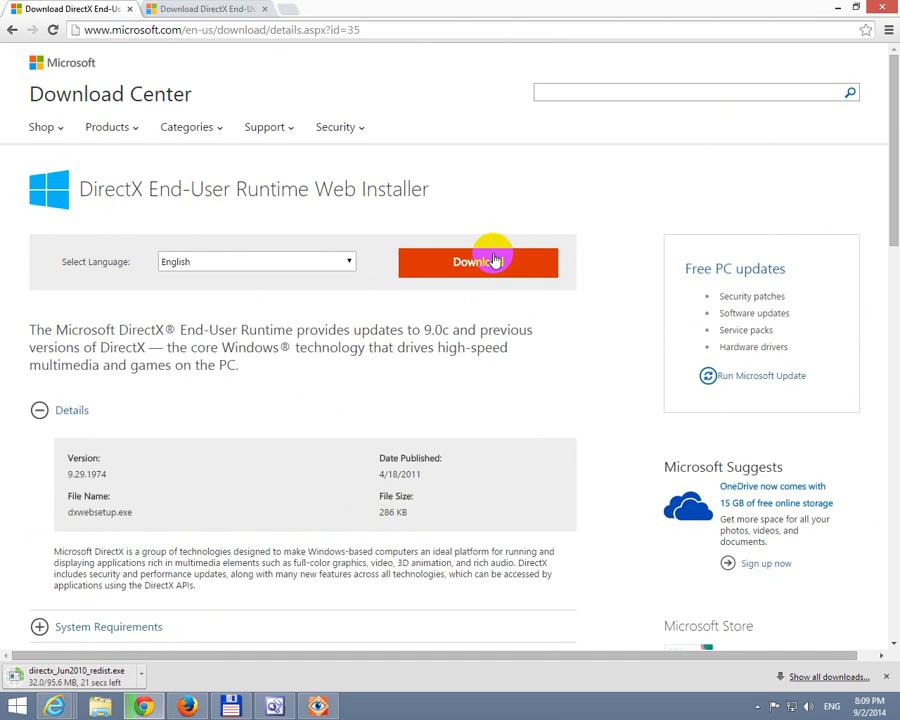
- Download the DirectX web installer too, declining the extra recommended downloads
click(478, 260)
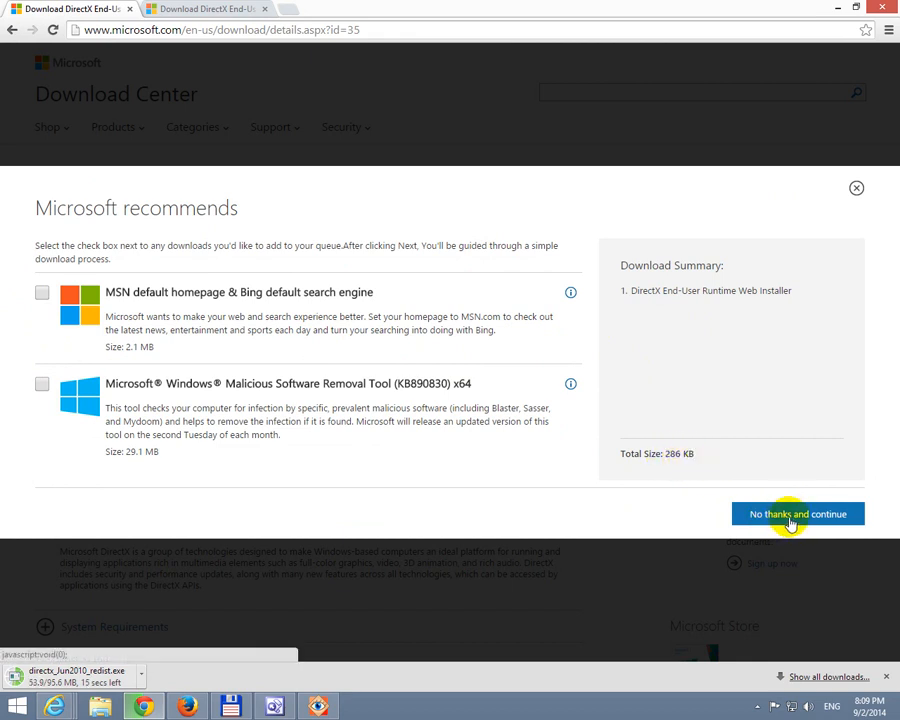
click(796, 512)
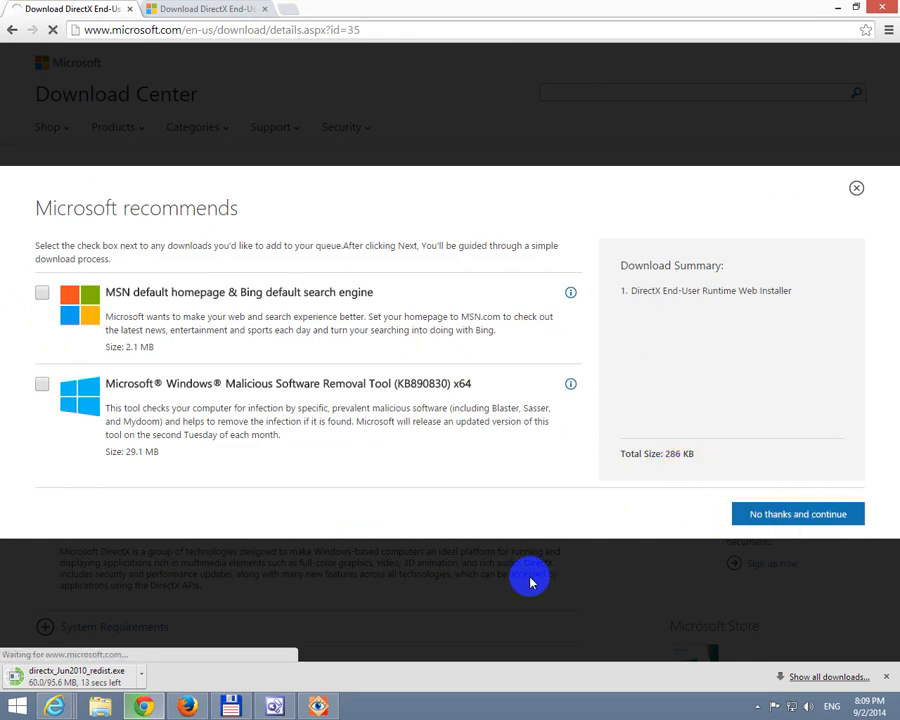
click(796, 512)
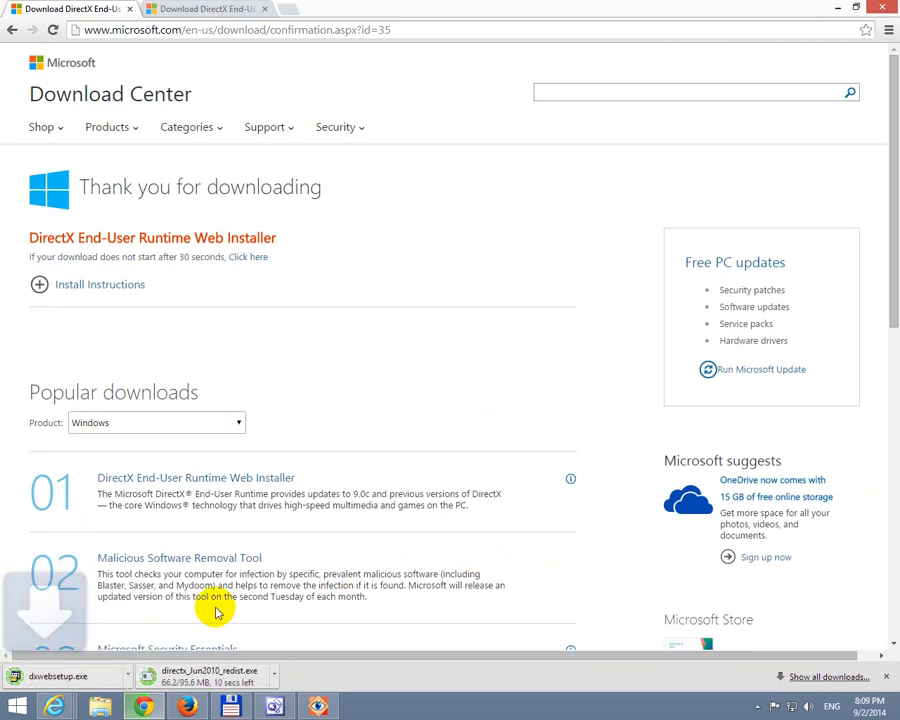
mouse_move(304, 304)
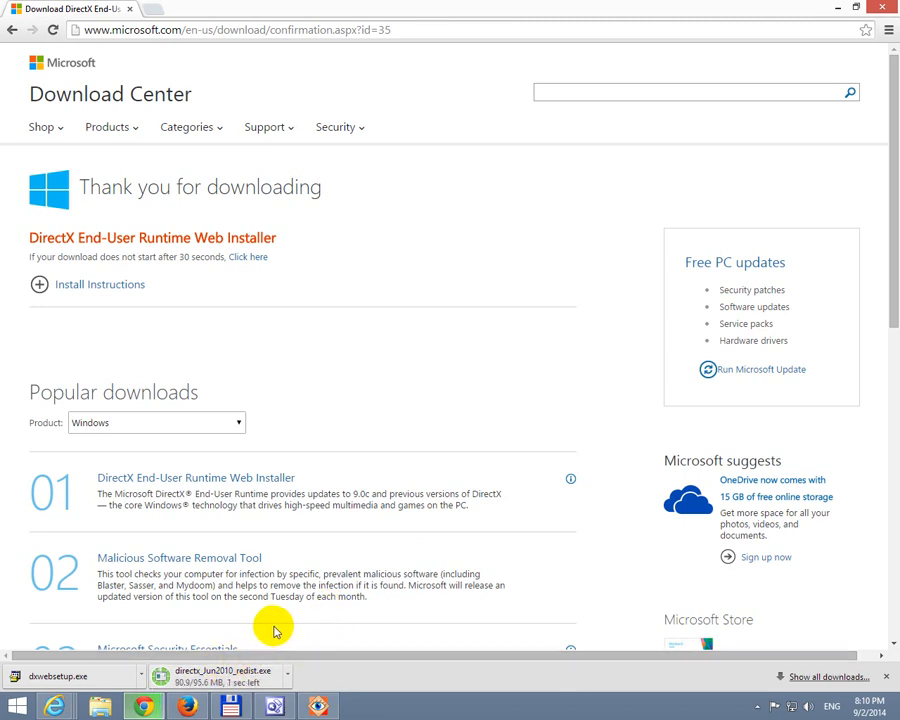
mouse_move(152, 636)
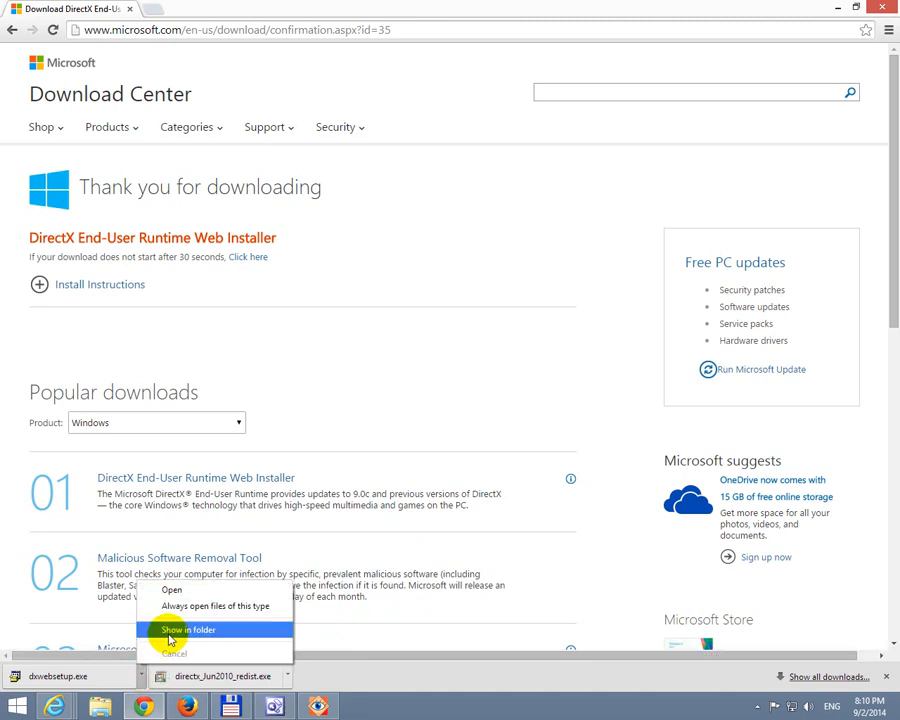
- Show the redistributable in the Downloads folder and select both installer .exe files
click(188, 628)
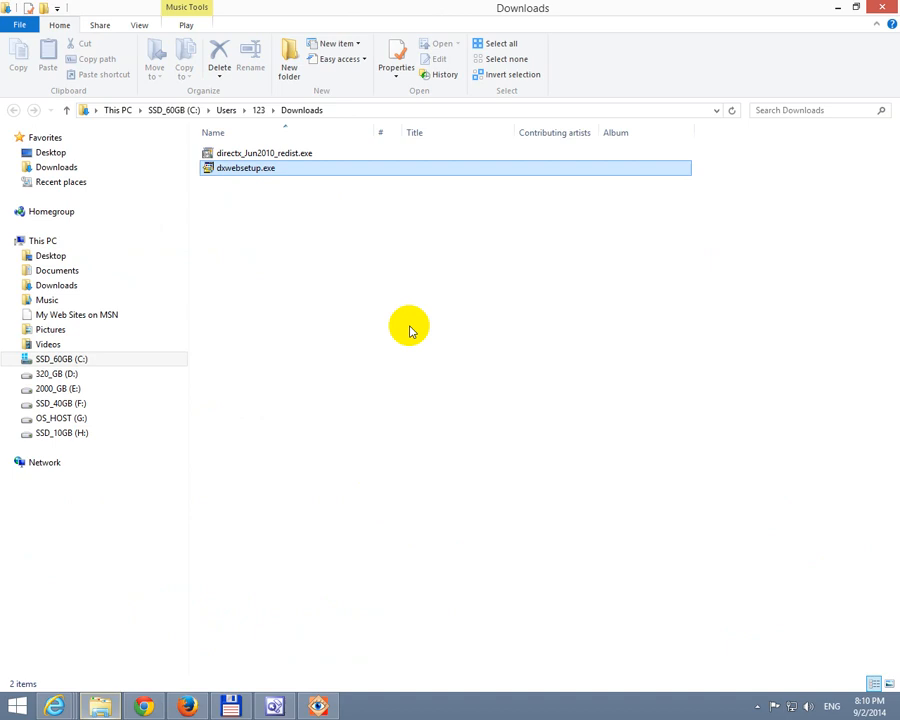
click(264, 152)
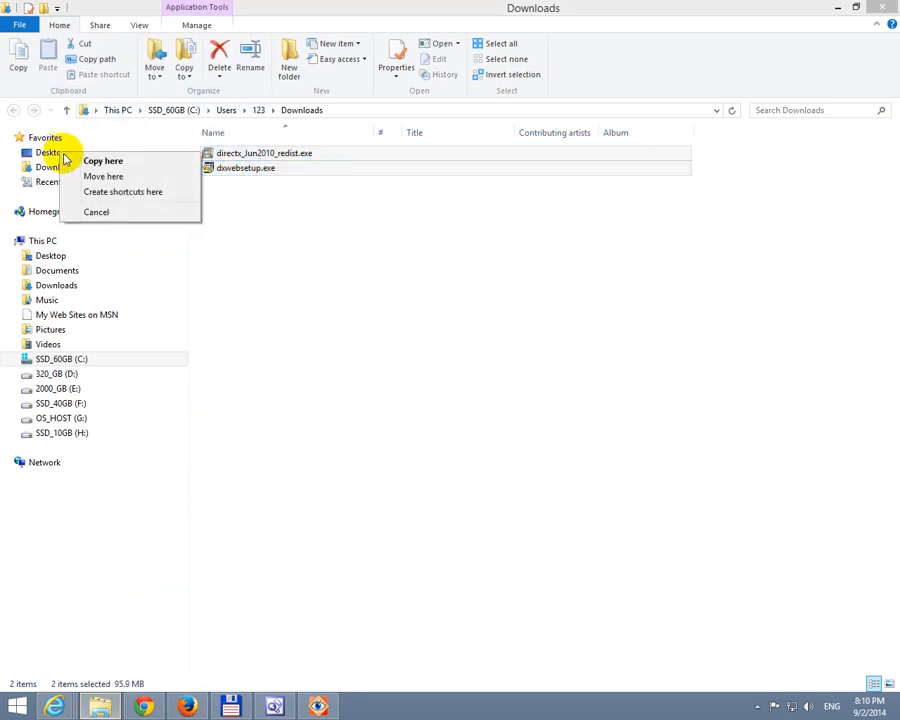
mouse_move(104, 176)
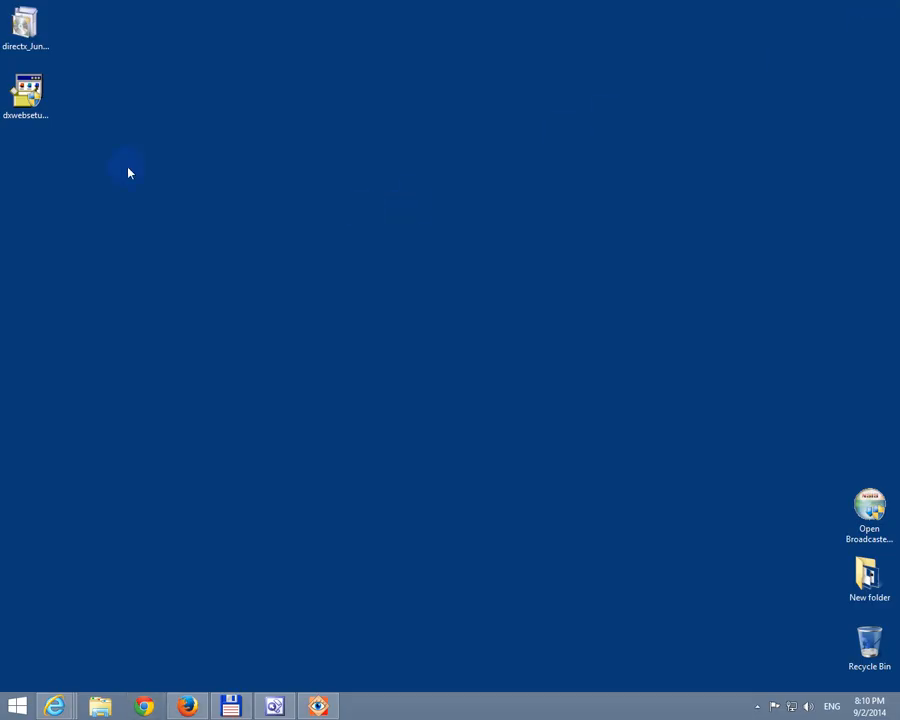
- View and close directx_Jun2010_redist.exe's properties on the desktop, then launch it
click(24, 24)
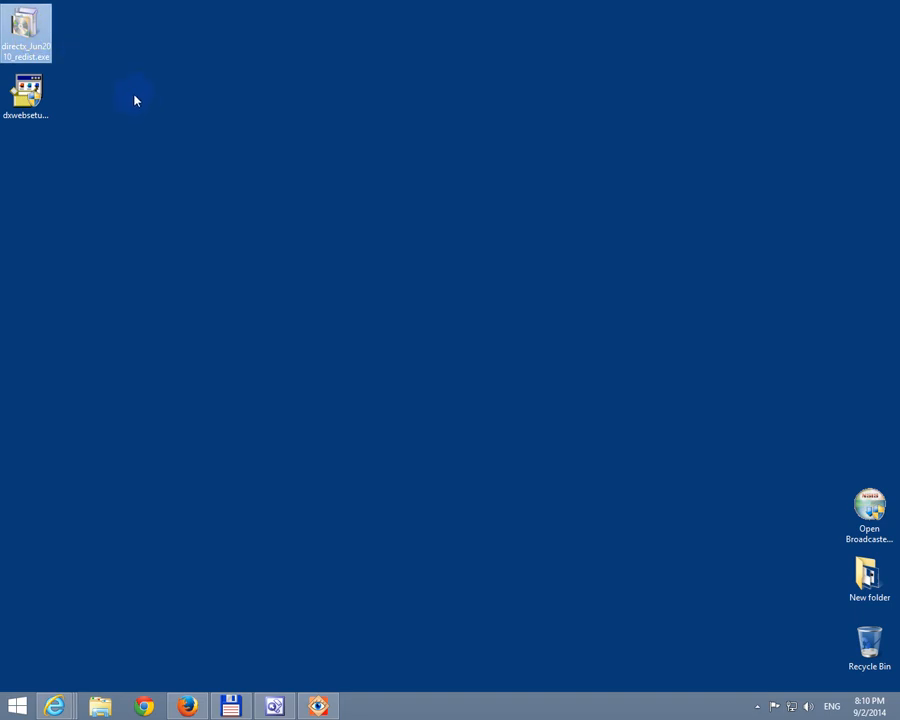
right_click(24, 32)
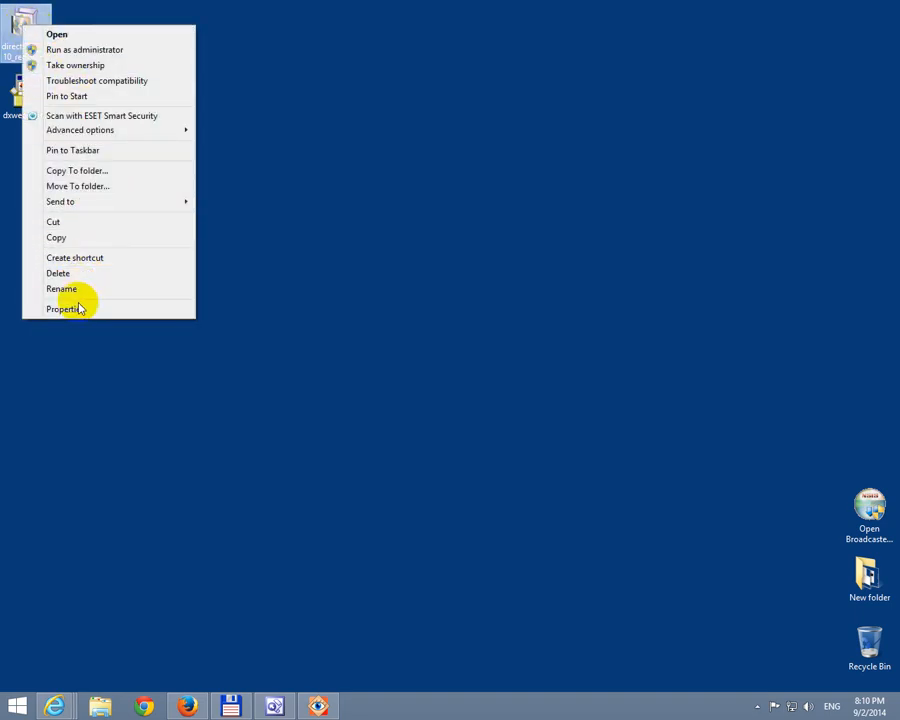
click(66, 308)
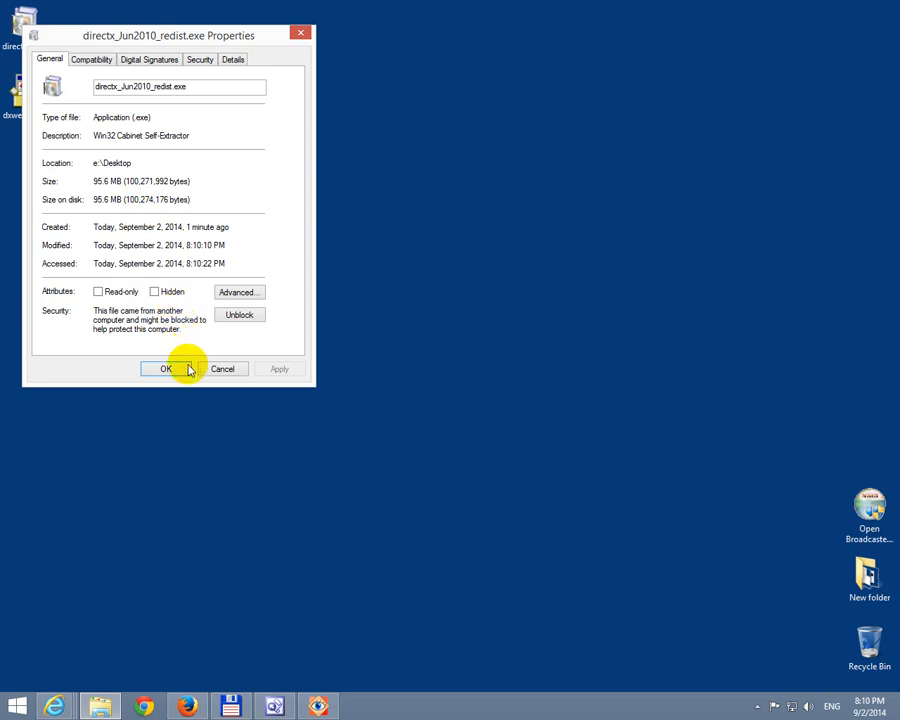
click(164, 368)
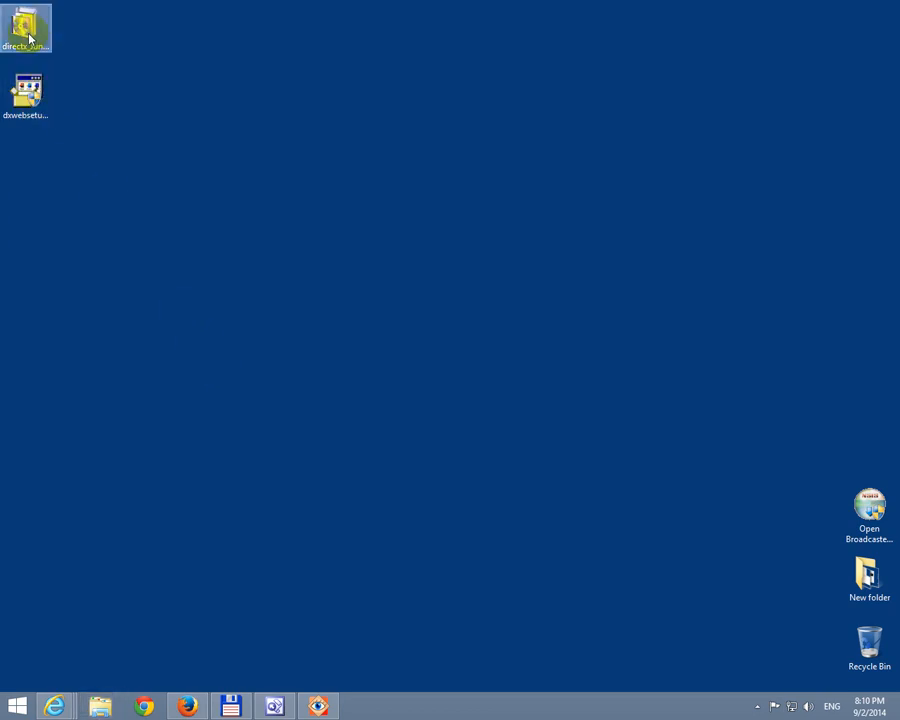
double_click(24, 24)
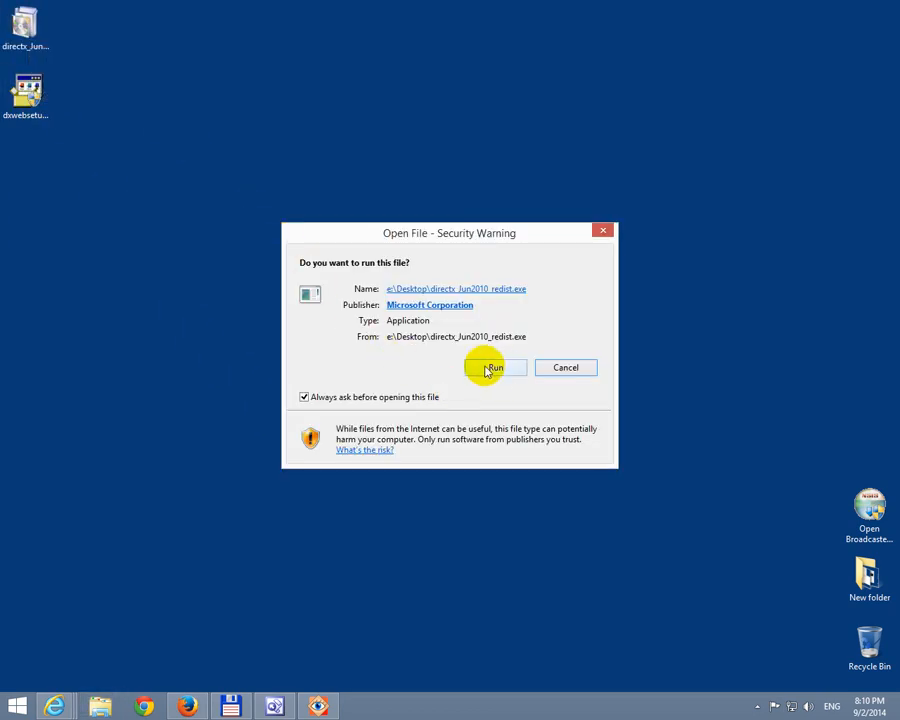
- Confirm Run in the security warning and answer Yes to the license agreement
click(492, 368)
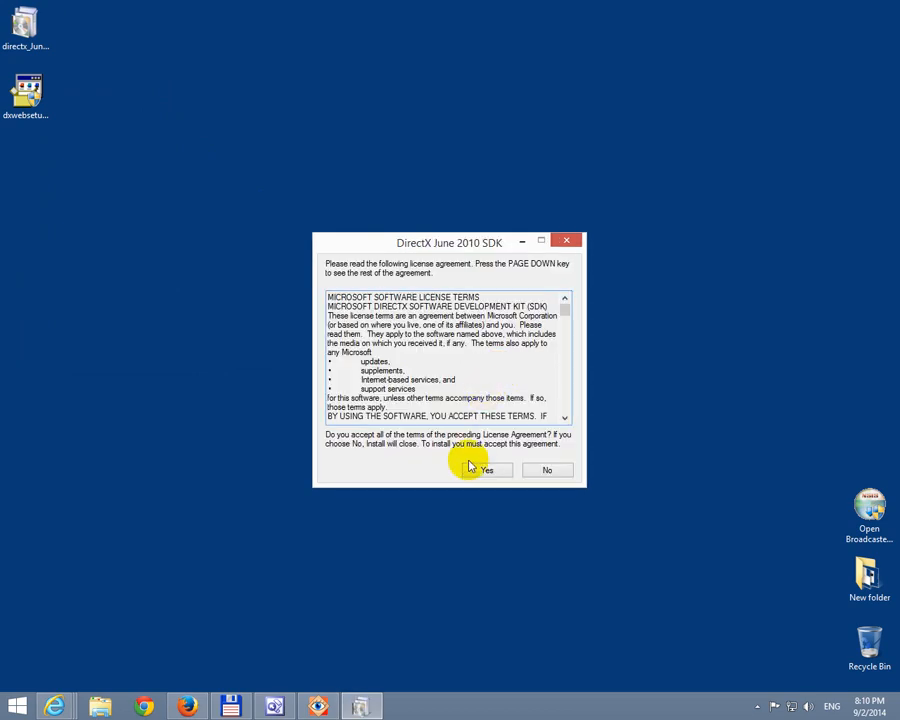
click(488, 470)
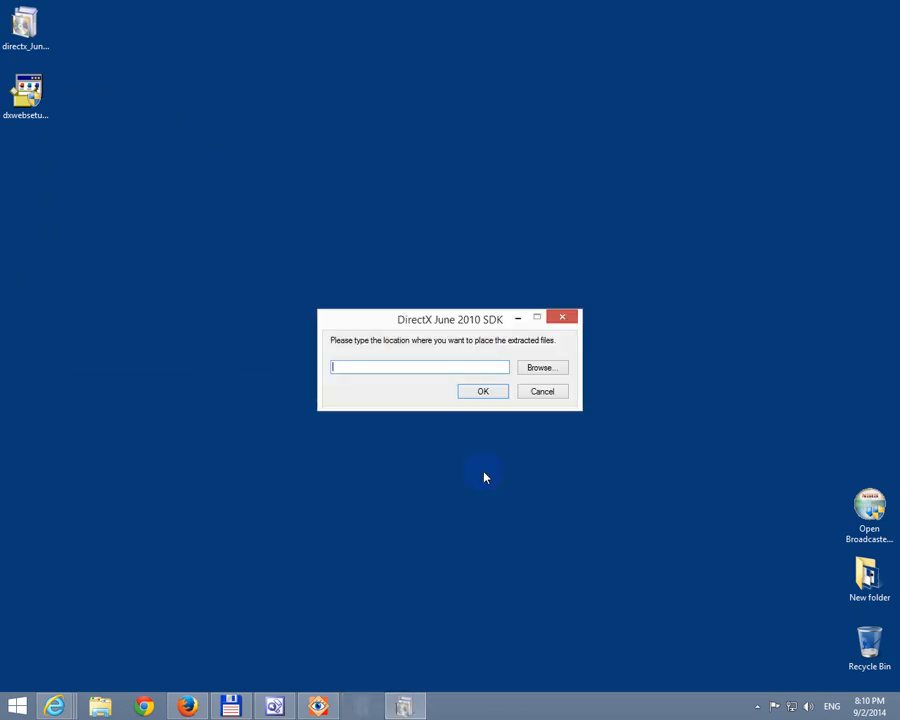
mouse_move(238, 340)
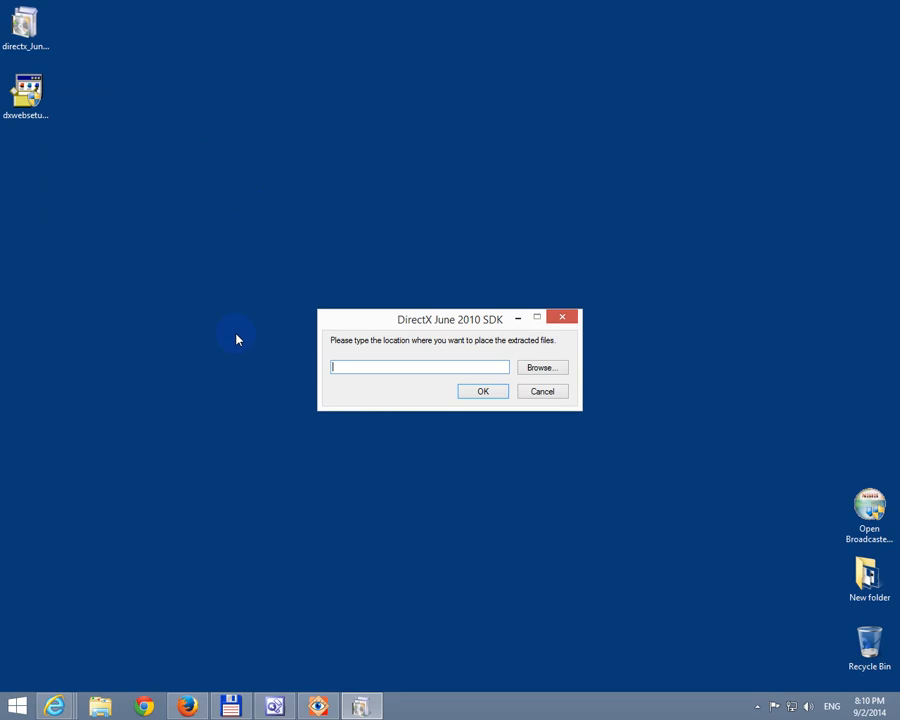
mouse_move(504, 350)
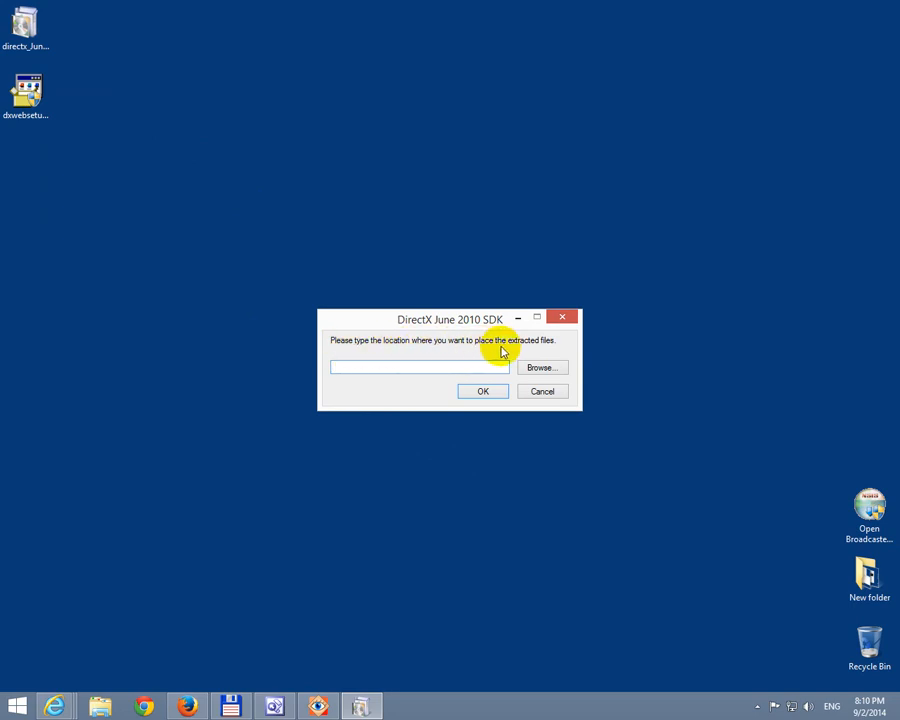
mouse_move(118, 284)
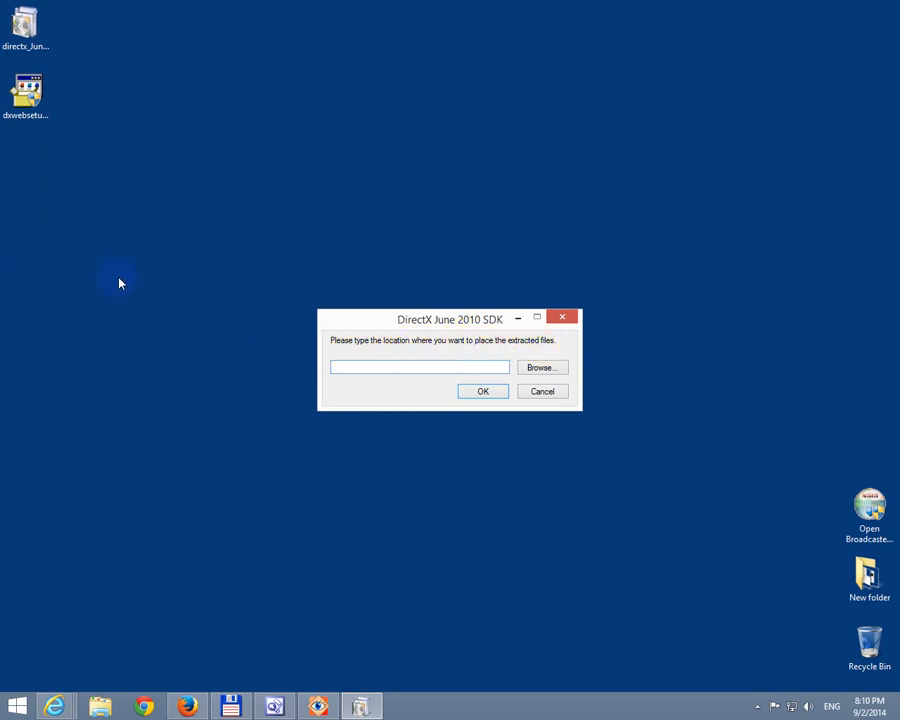
- Create a desktop folder named directx, browse to it as the destination and extract into it
right_click(118, 284)
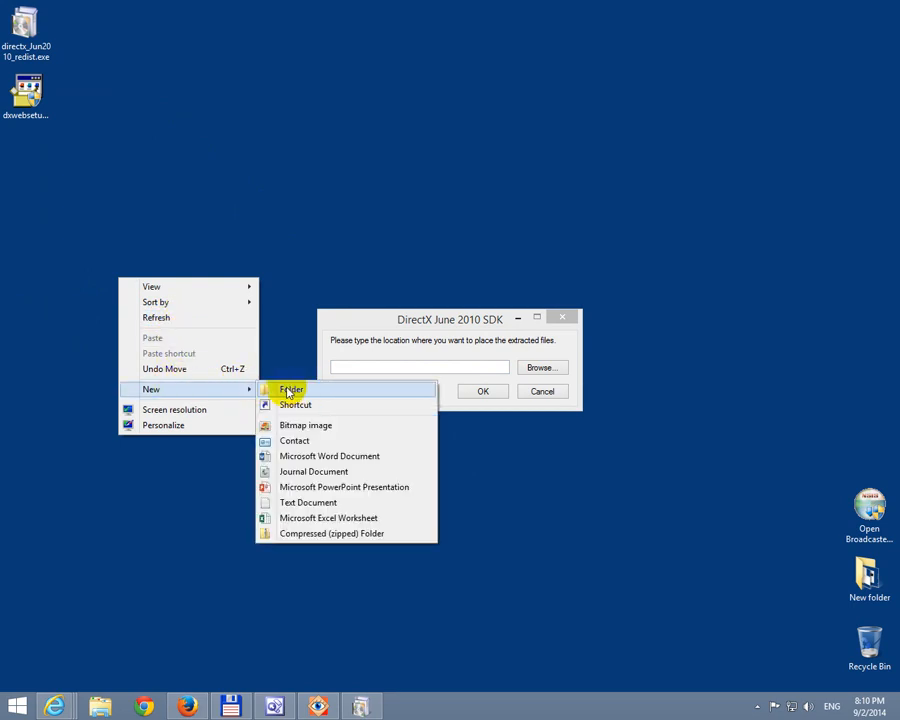
click(290, 388)
text(directx)
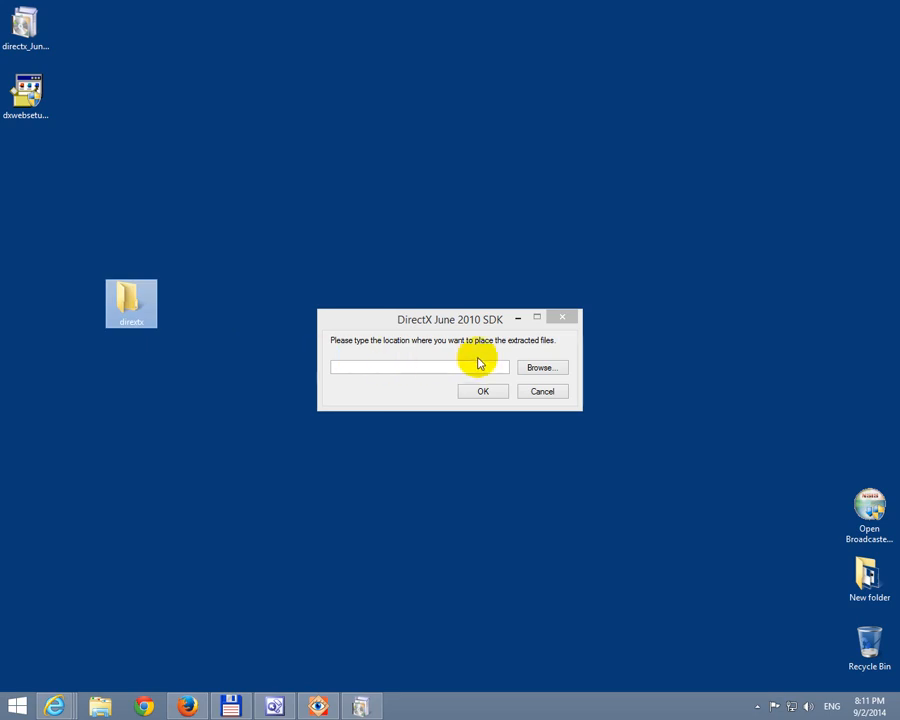
click(542, 368)
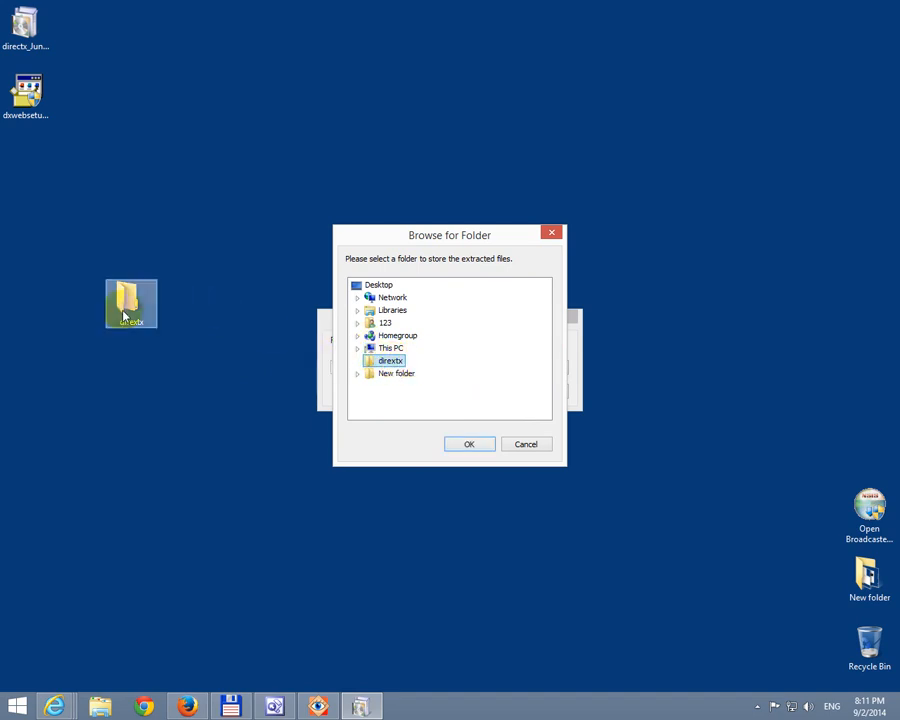
click(468, 444)
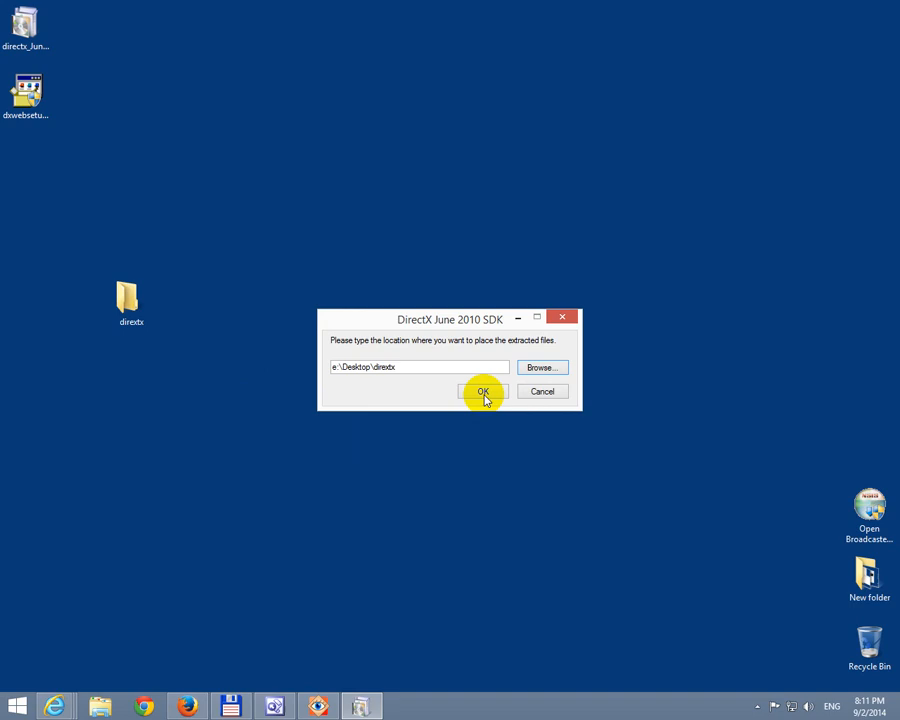
click(482, 390)
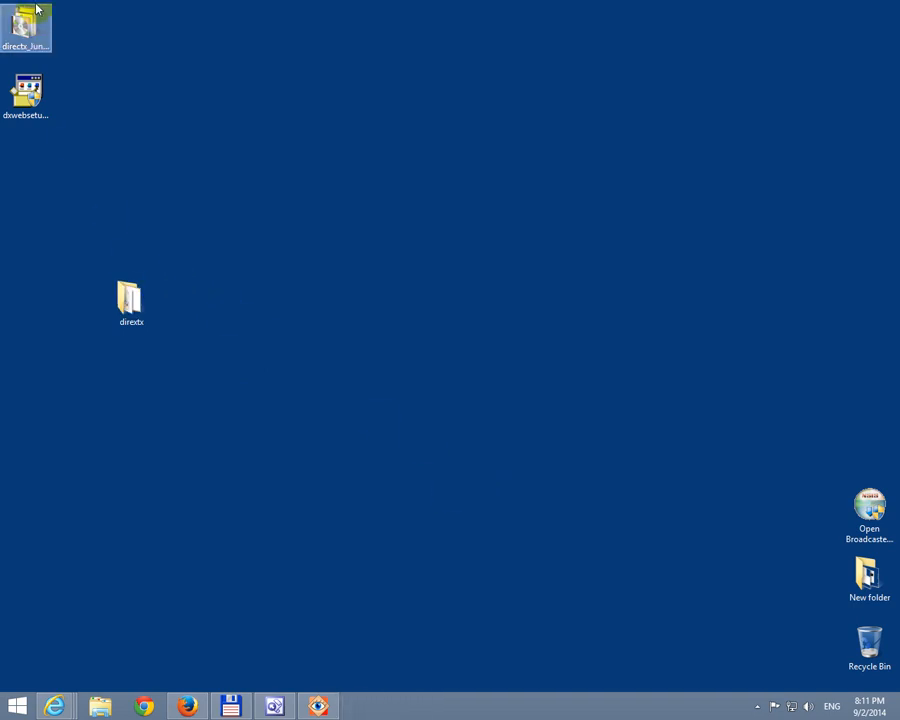
- Open the directx folder and run DXSETUP.exe from the extracted files
click(132, 300)
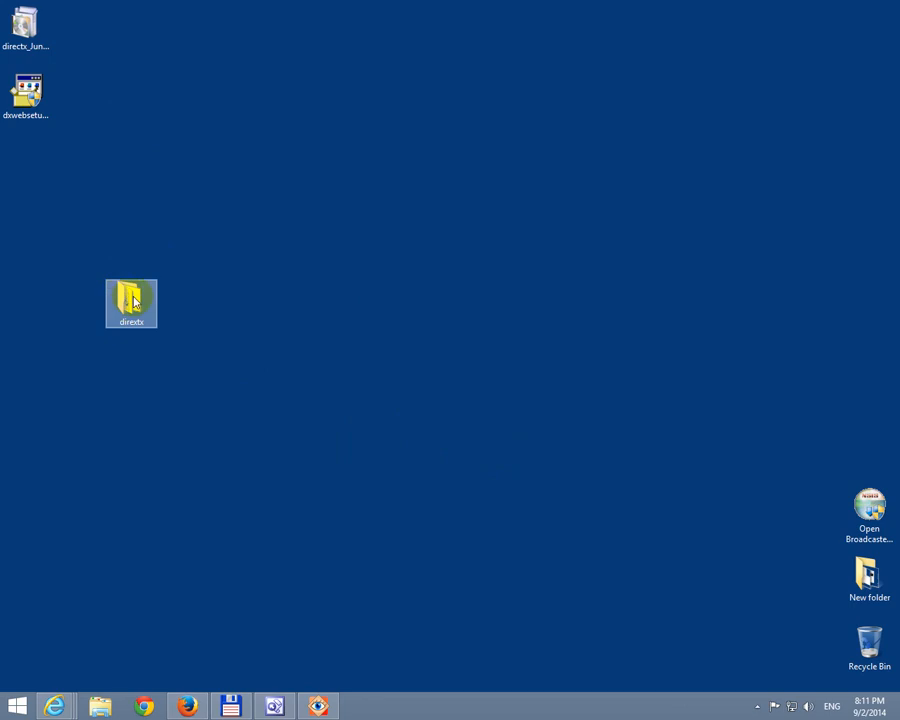
double_click(132, 304)
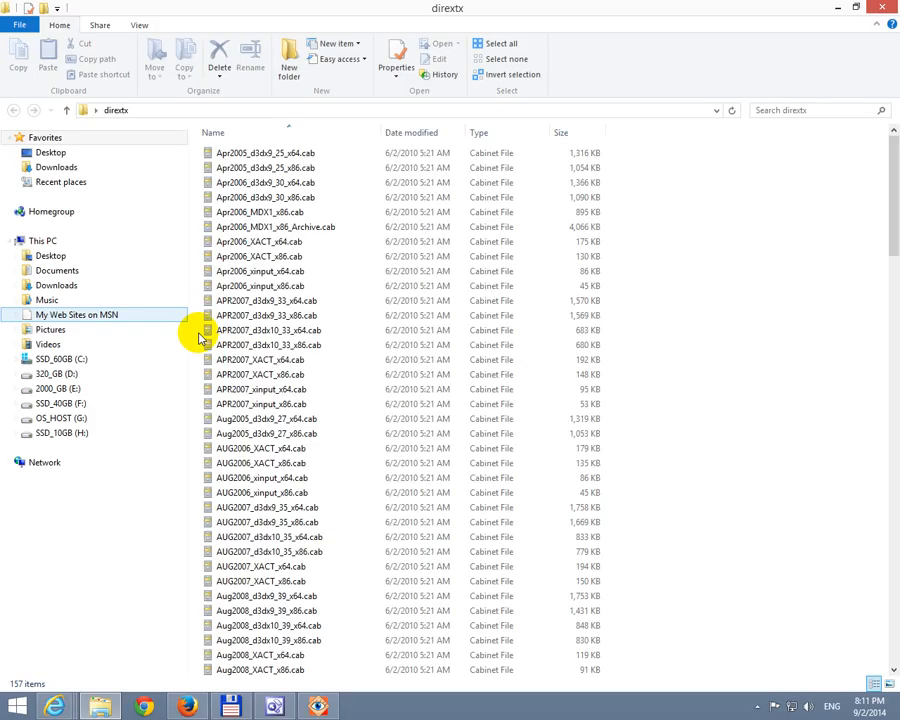
scroll(down, 3)
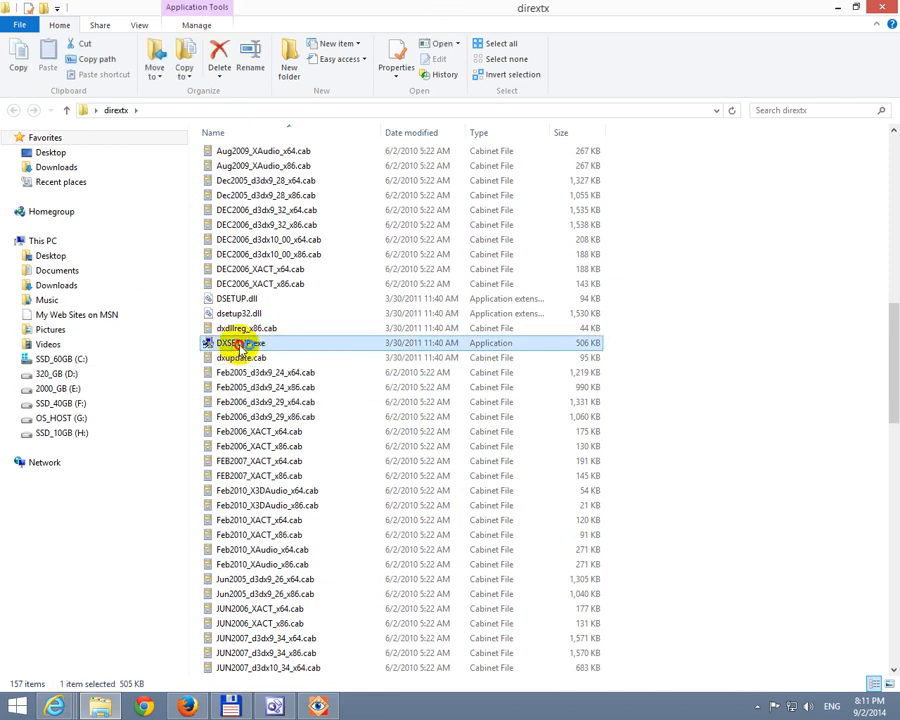
double_click(240, 344)
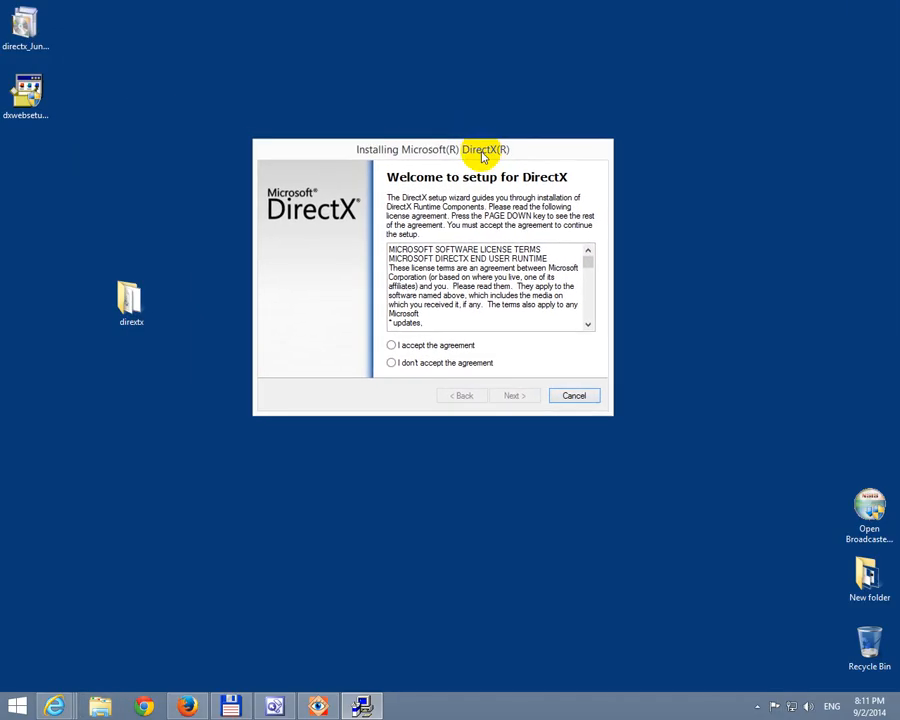
mouse_move(428, 344)
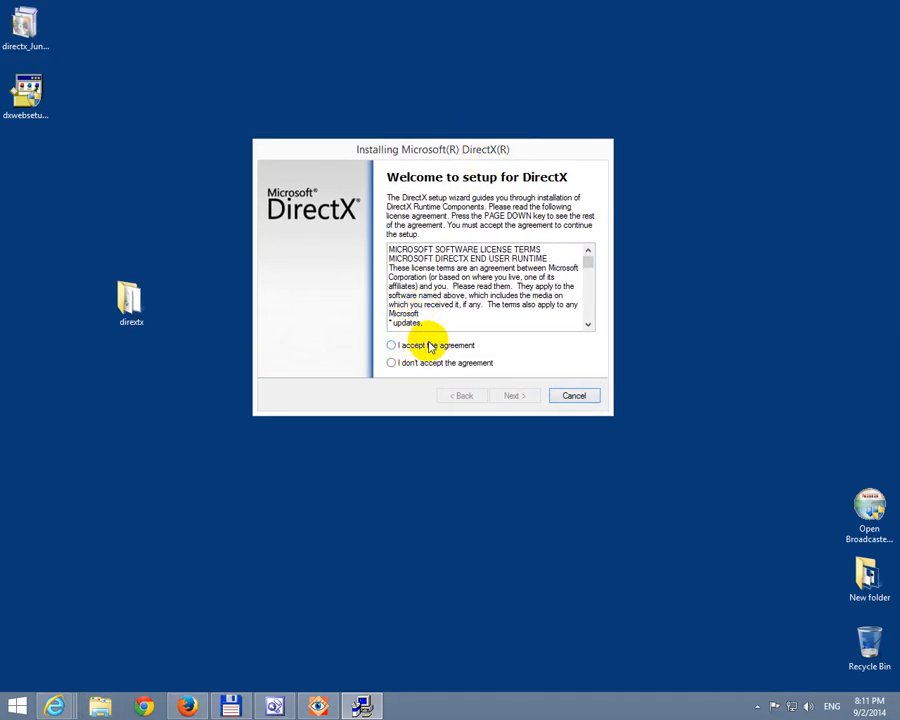
- Accept the agreement, install the DirectX runtime components and finish the wizard
click(390, 344)
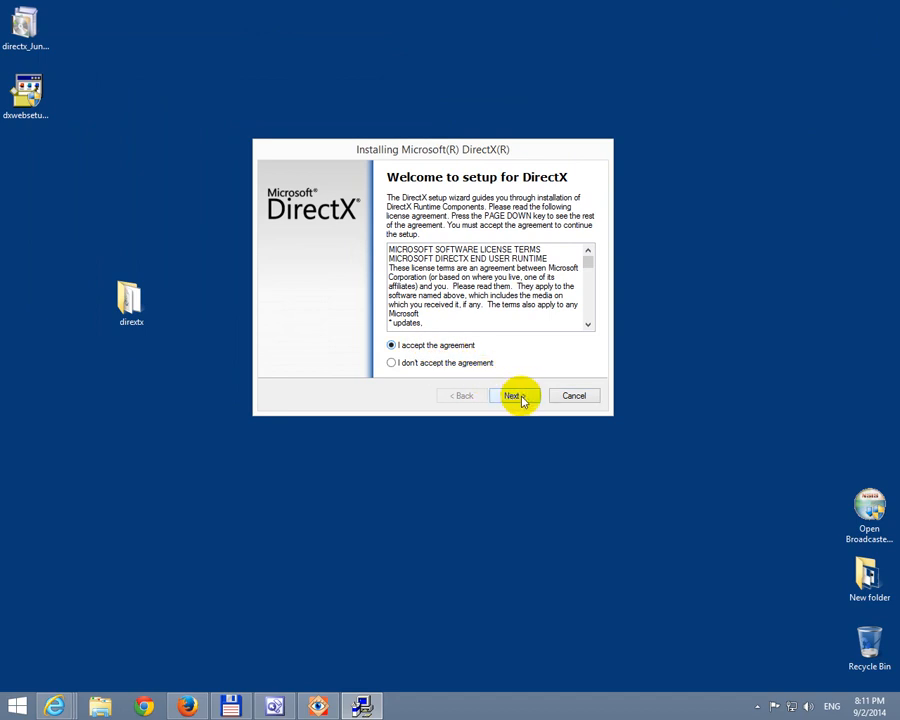
click(516, 396)
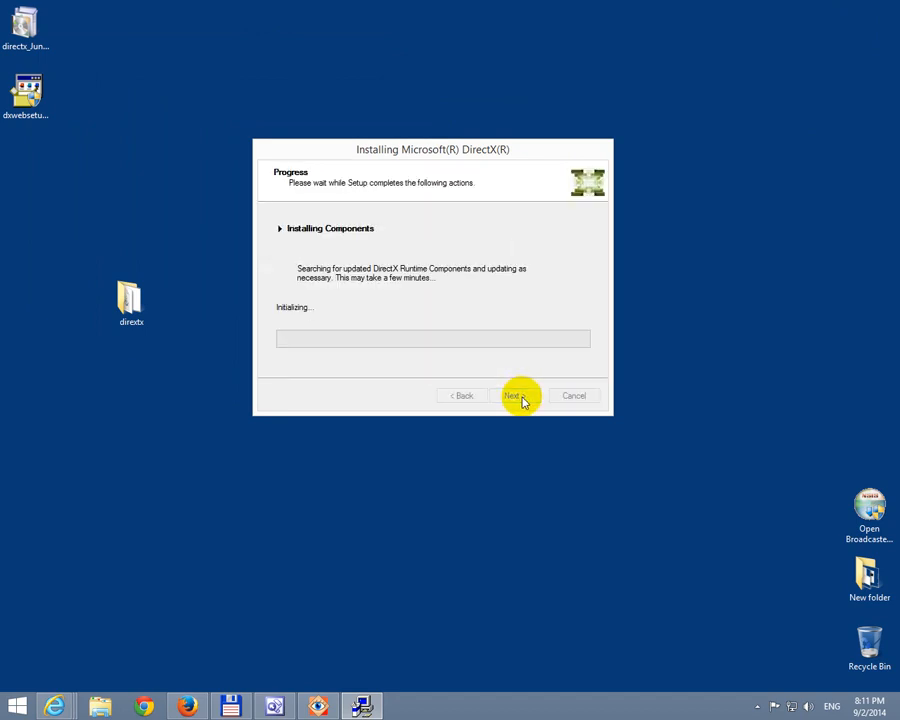
mouse_move(530, 358)
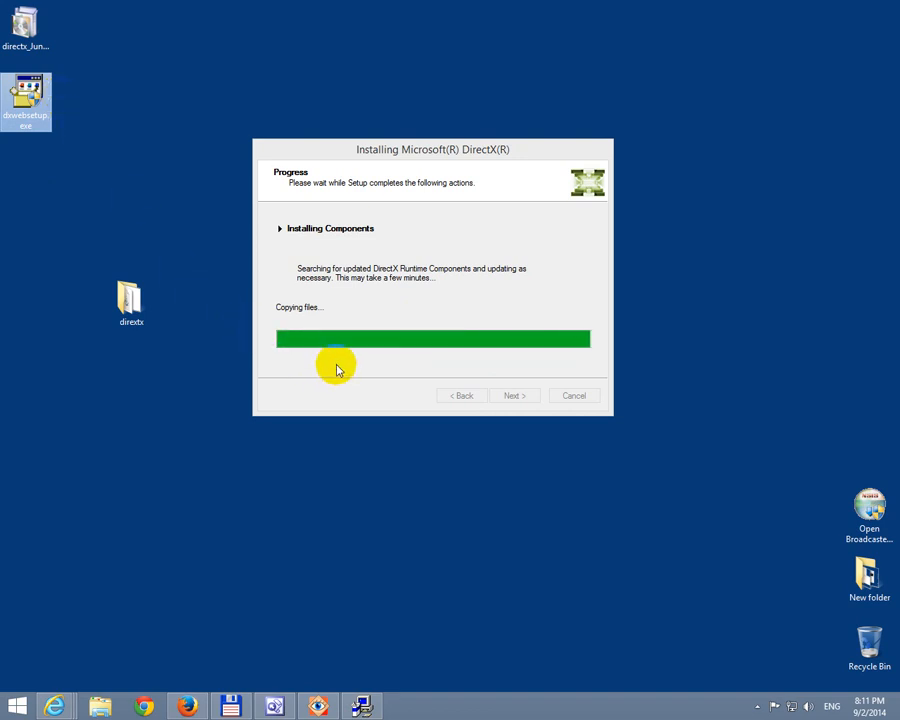
mouse_move(320, 364)
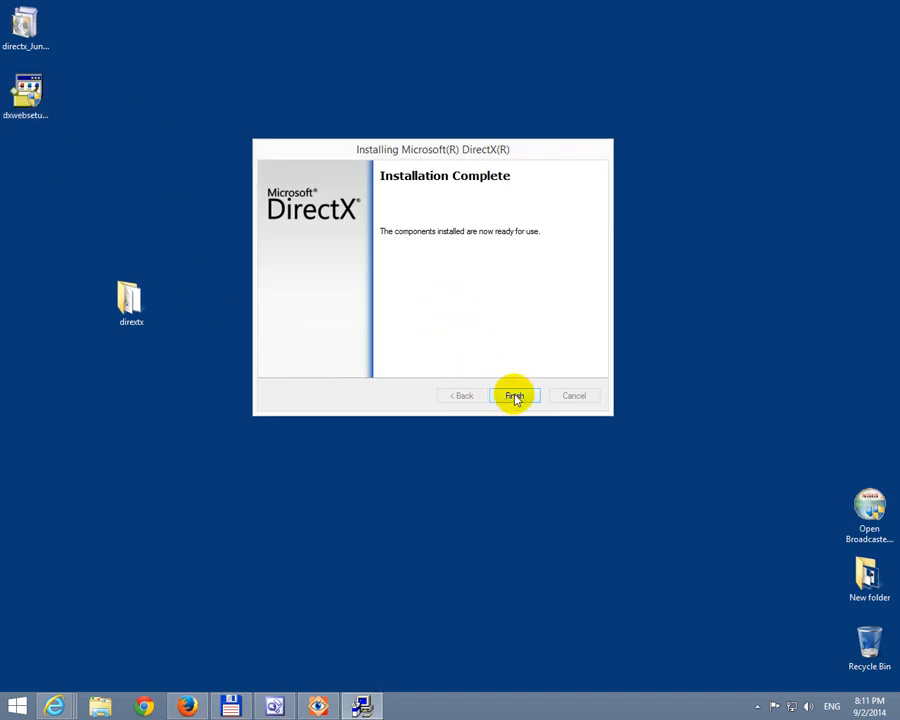
click(514, 396)
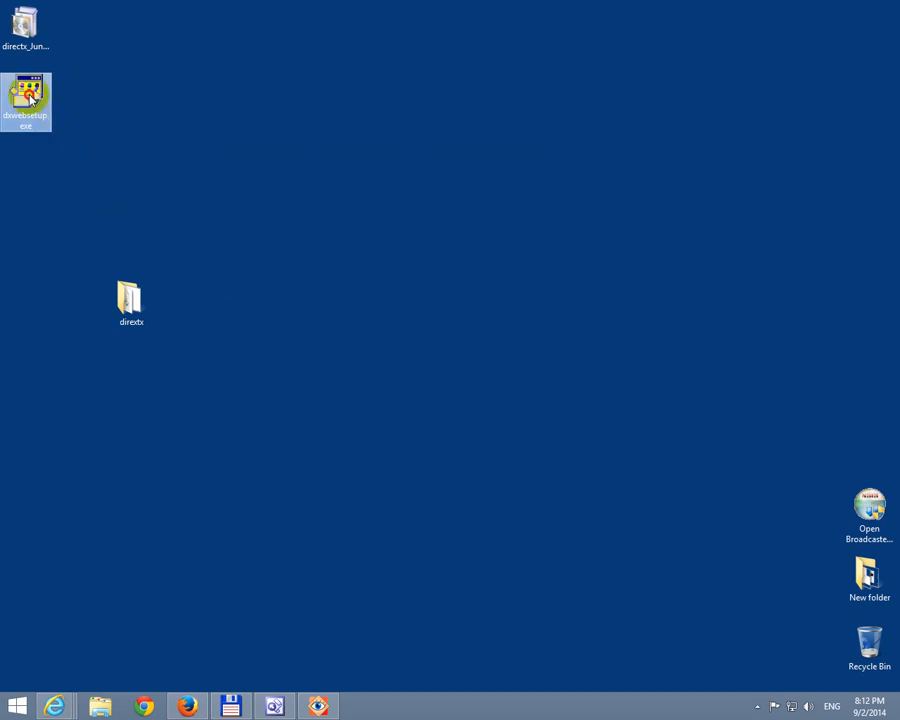
- Run dxwebsetup.exe, accept the license, untick 'Install the Bing Bar' and proceed to component installation
double_click(24, 96)
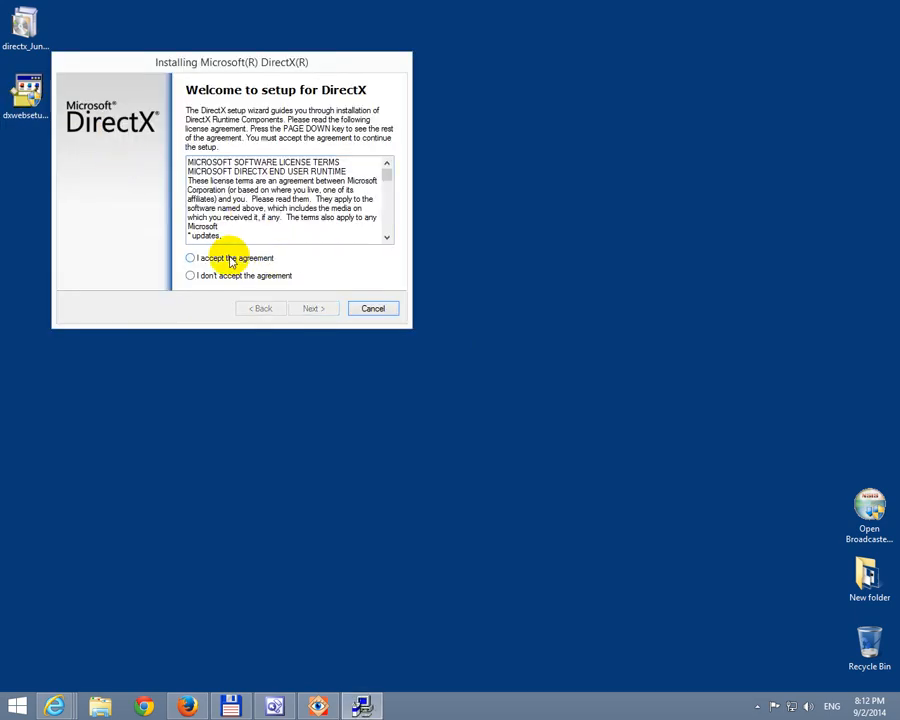
click(190, 258)
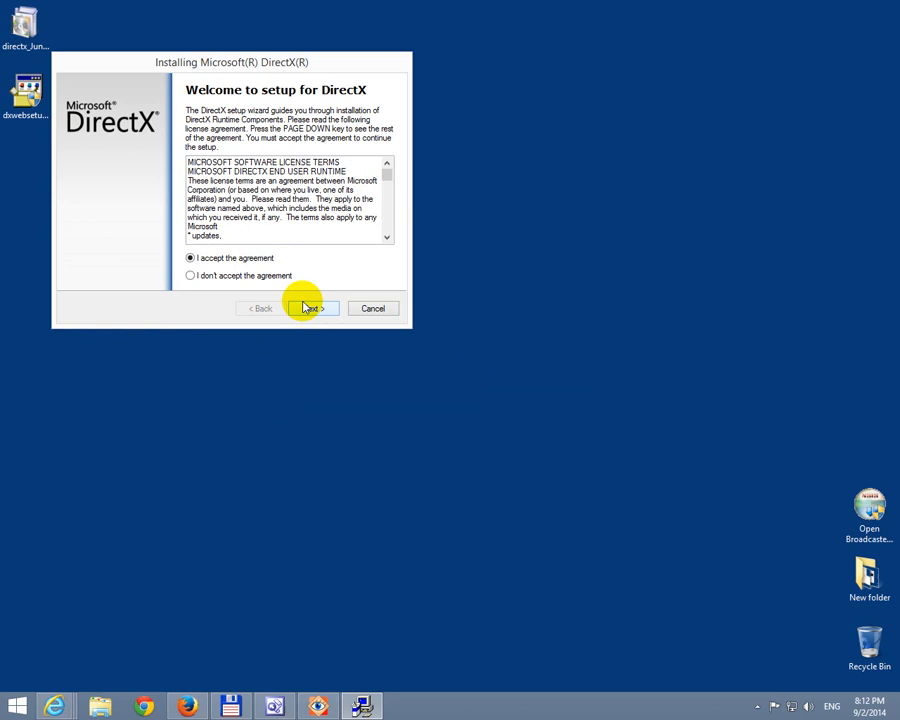
click(310, 308)
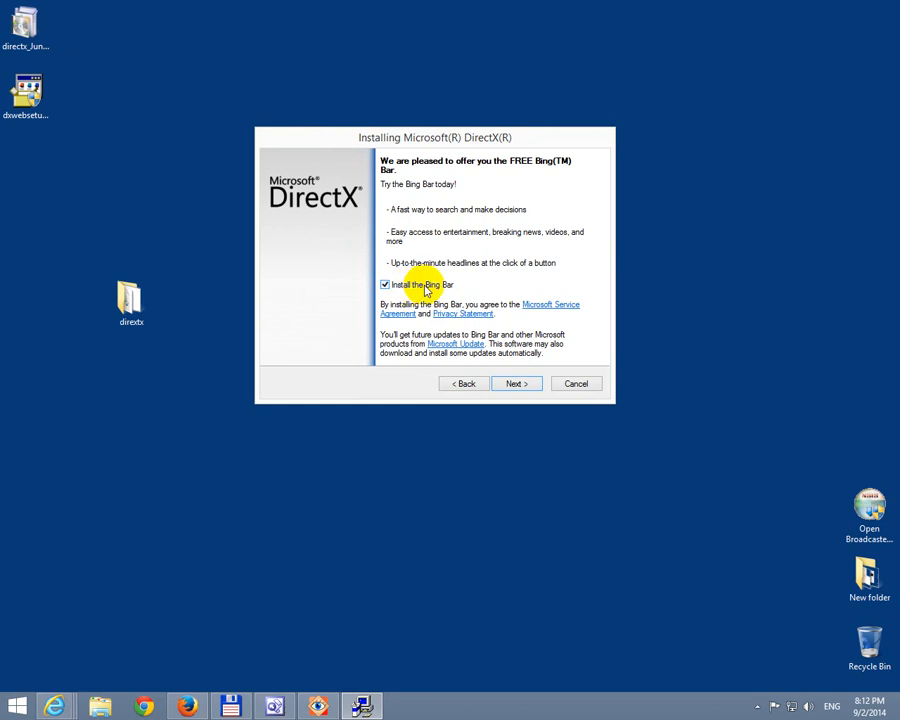
click(384, 284)
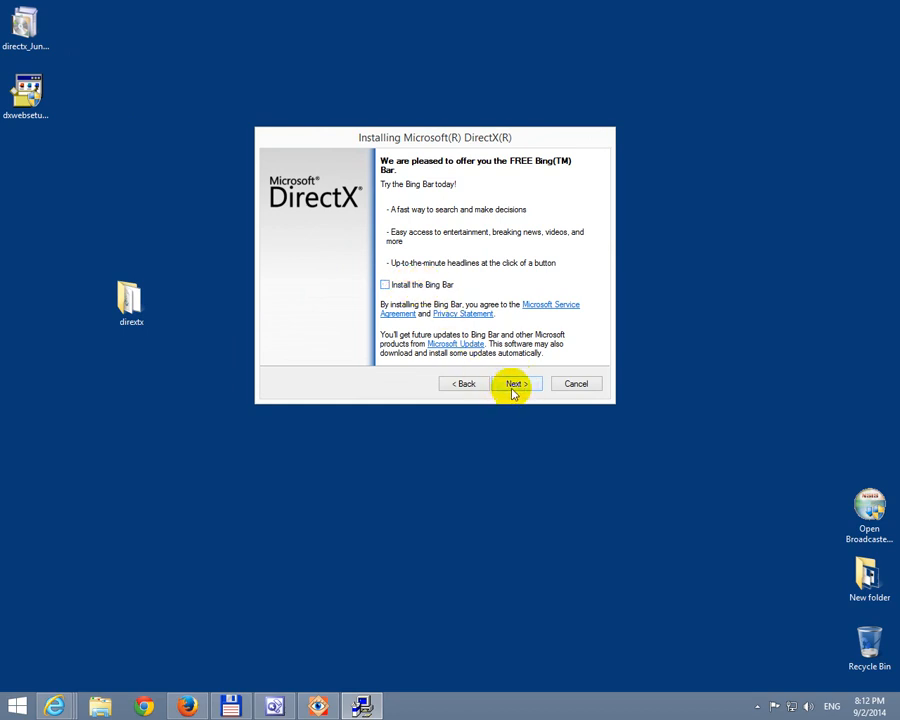
click(512, 384)
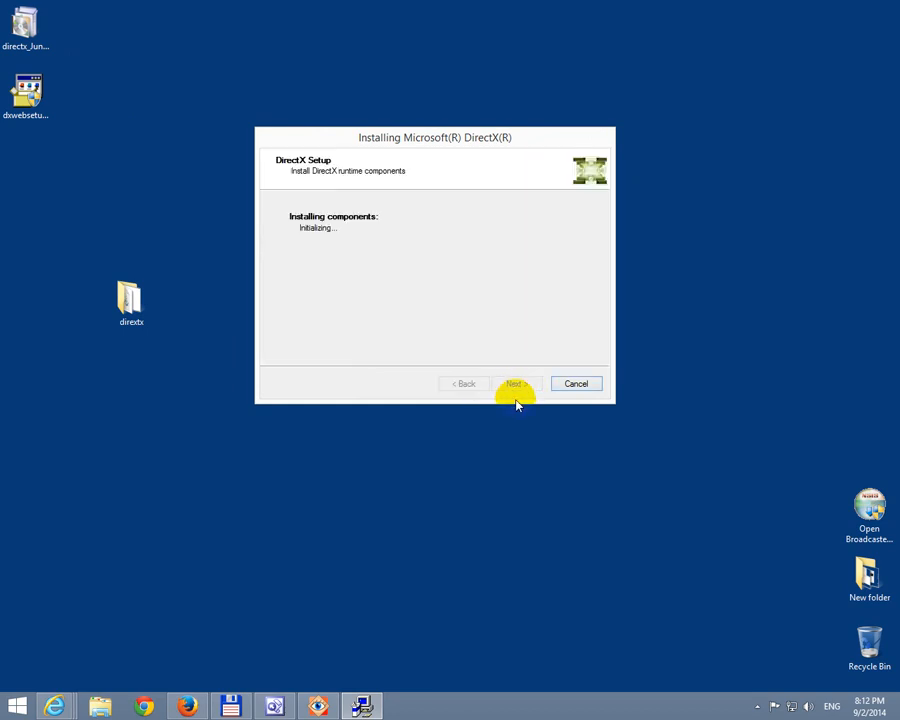
mouse_move(332, 242)
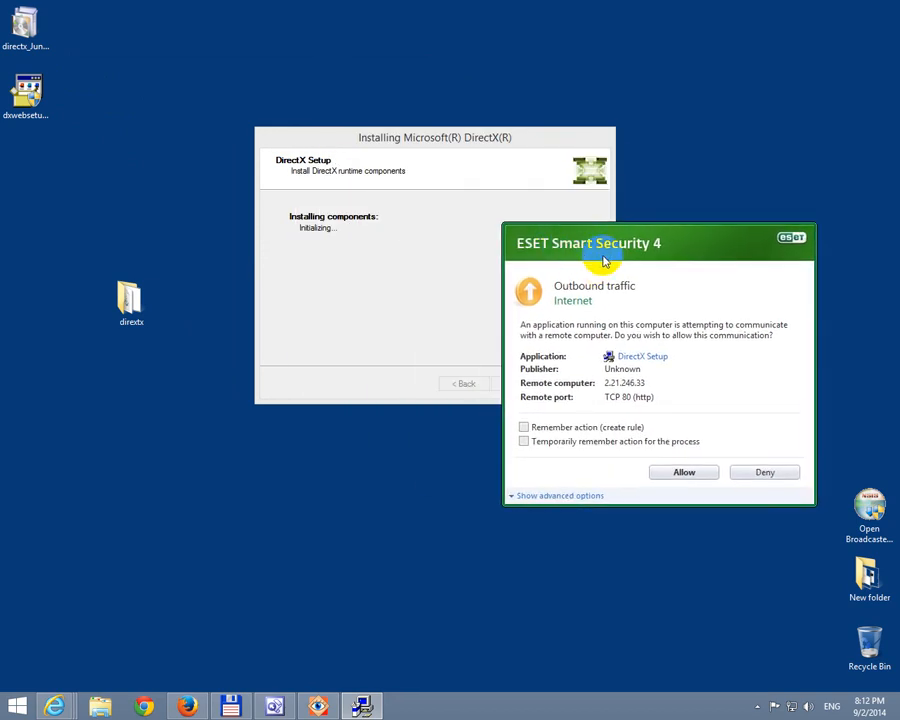
- Allow DirectX Setup's outbound connection in ESET, with 'Temporarily remember action for the process' ticked
click(524, 442)
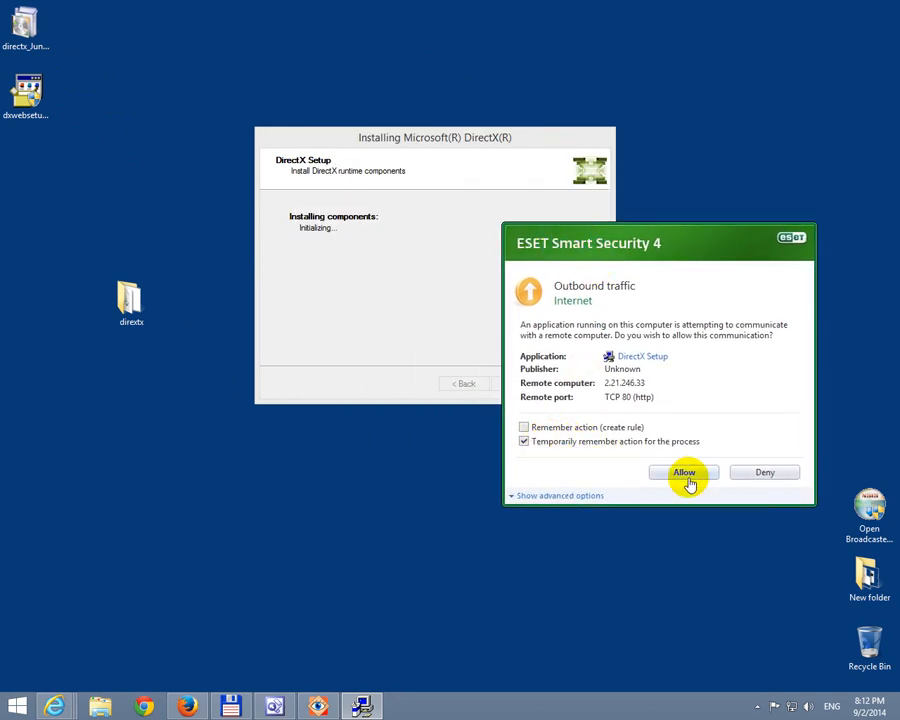
click(684, 472)
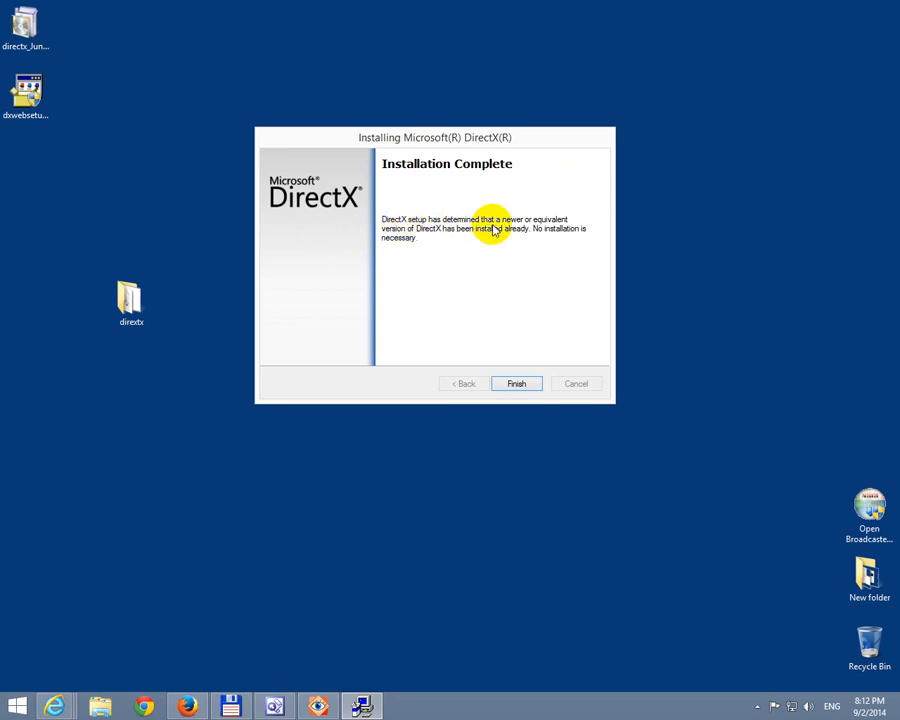
mouse_move(436, 236)
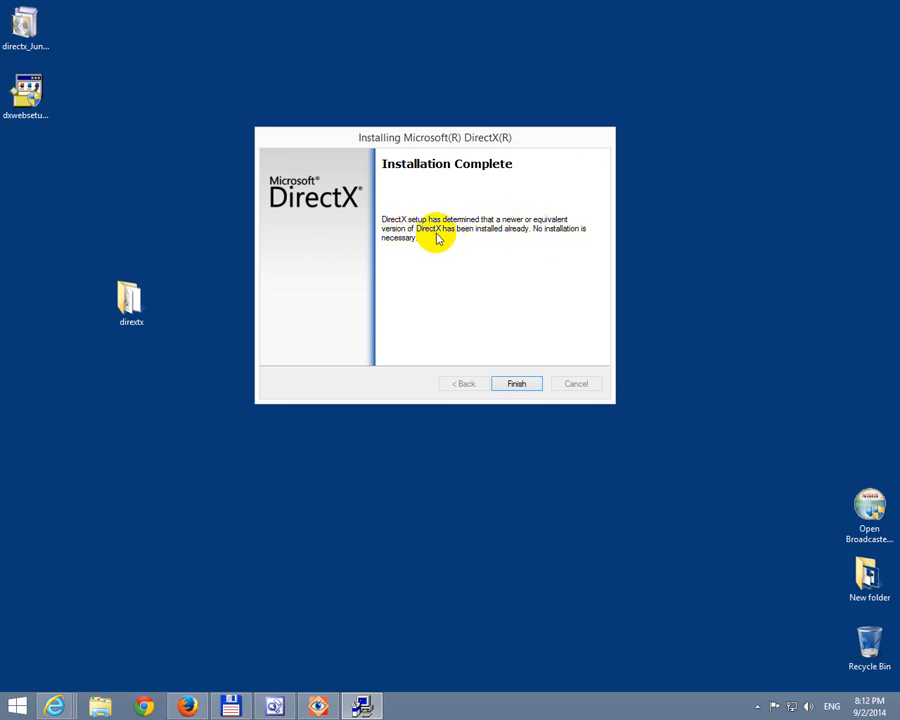
mouse_move(496, 238)
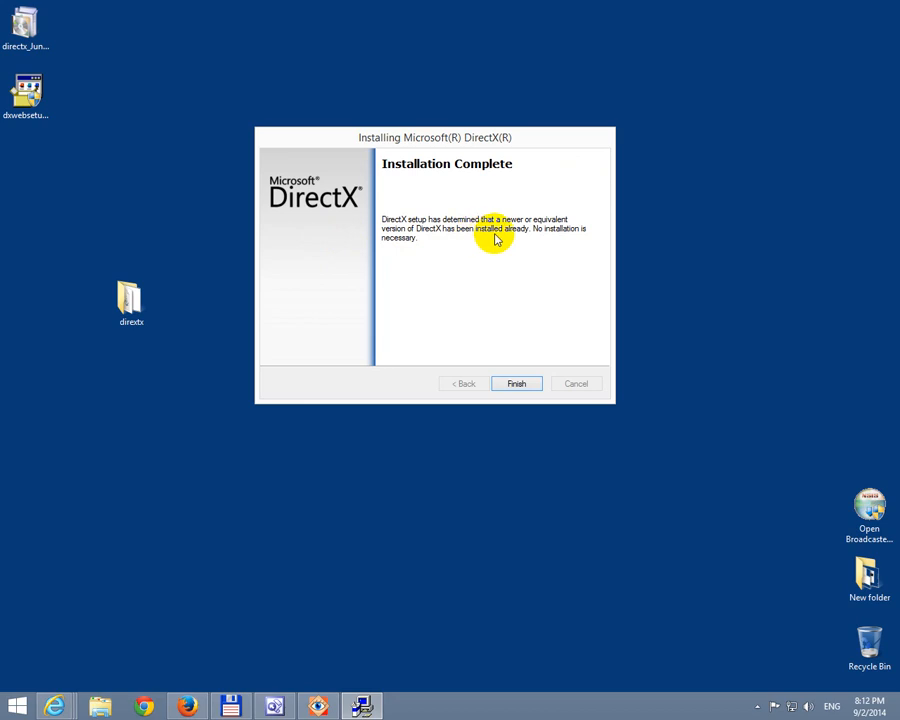
mouse_move(504, 370)
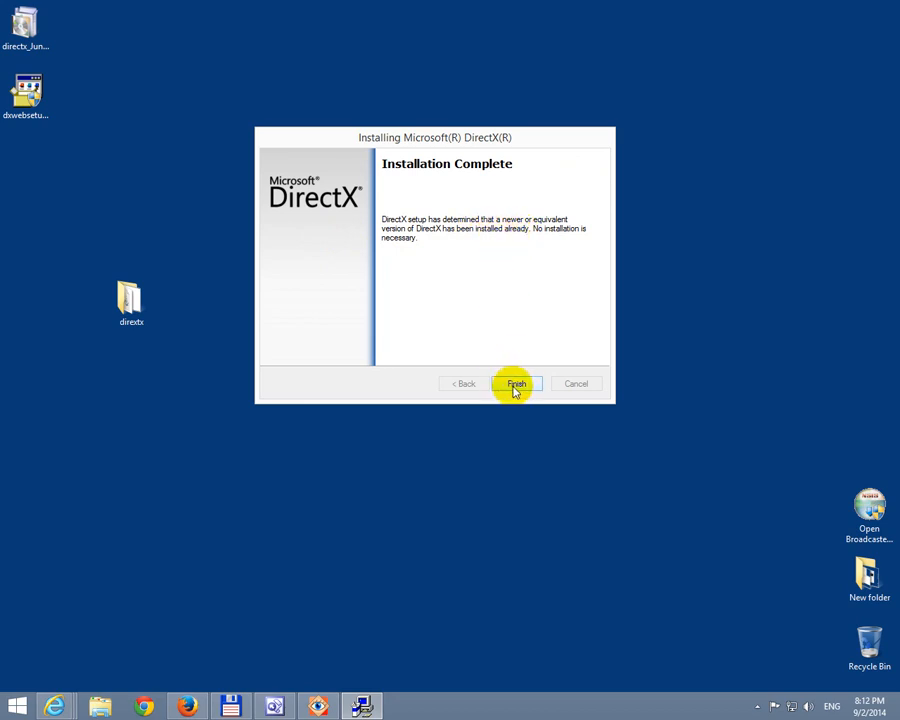
- Finish the Installation Complete page so the installer closes to the desktop
click(516, 384)
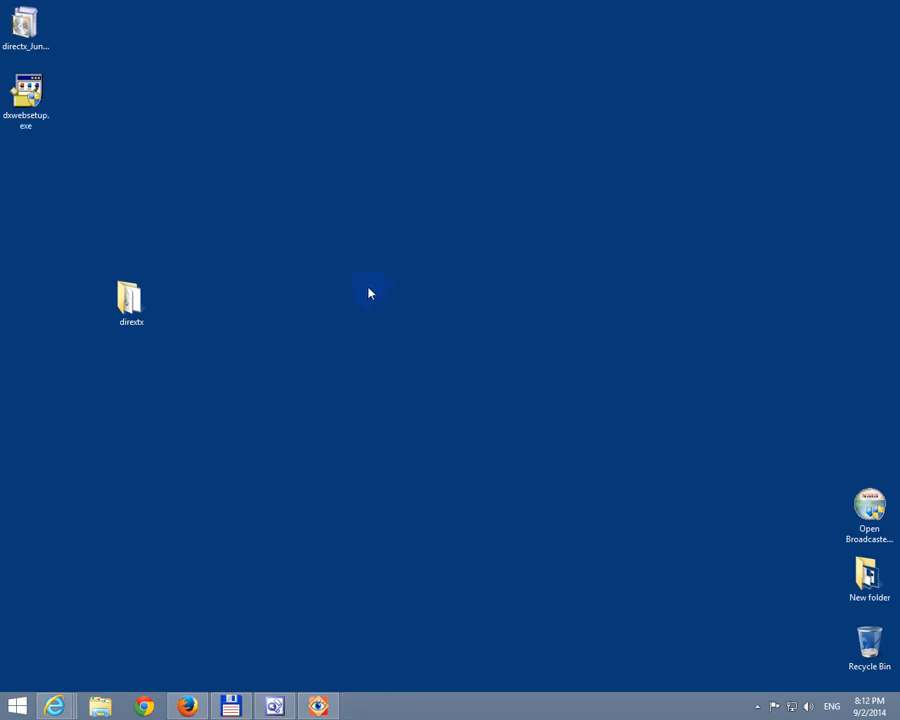
mouse_move(292, 256)
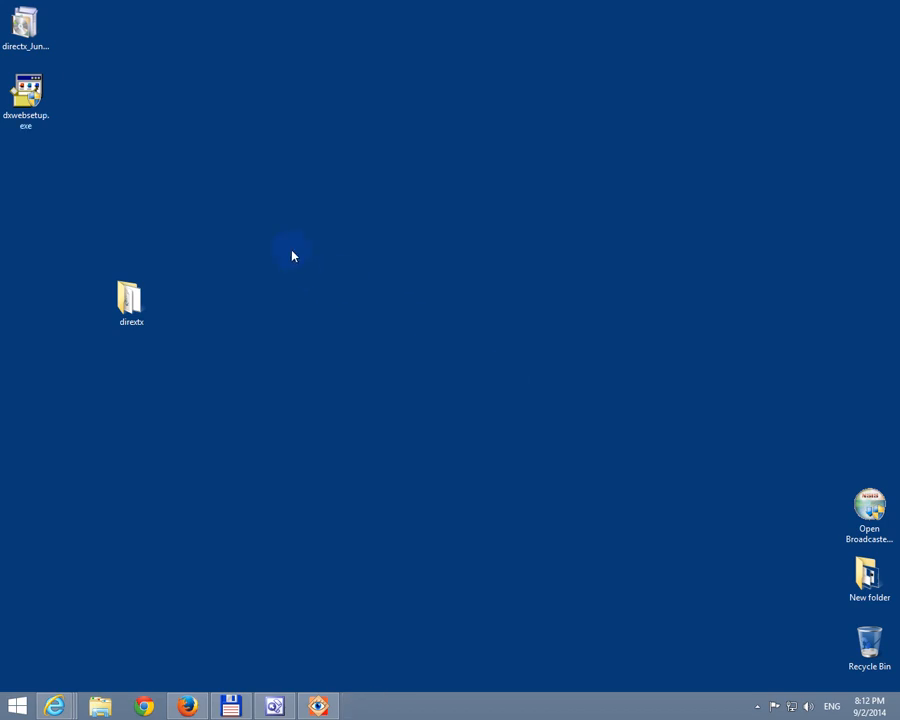